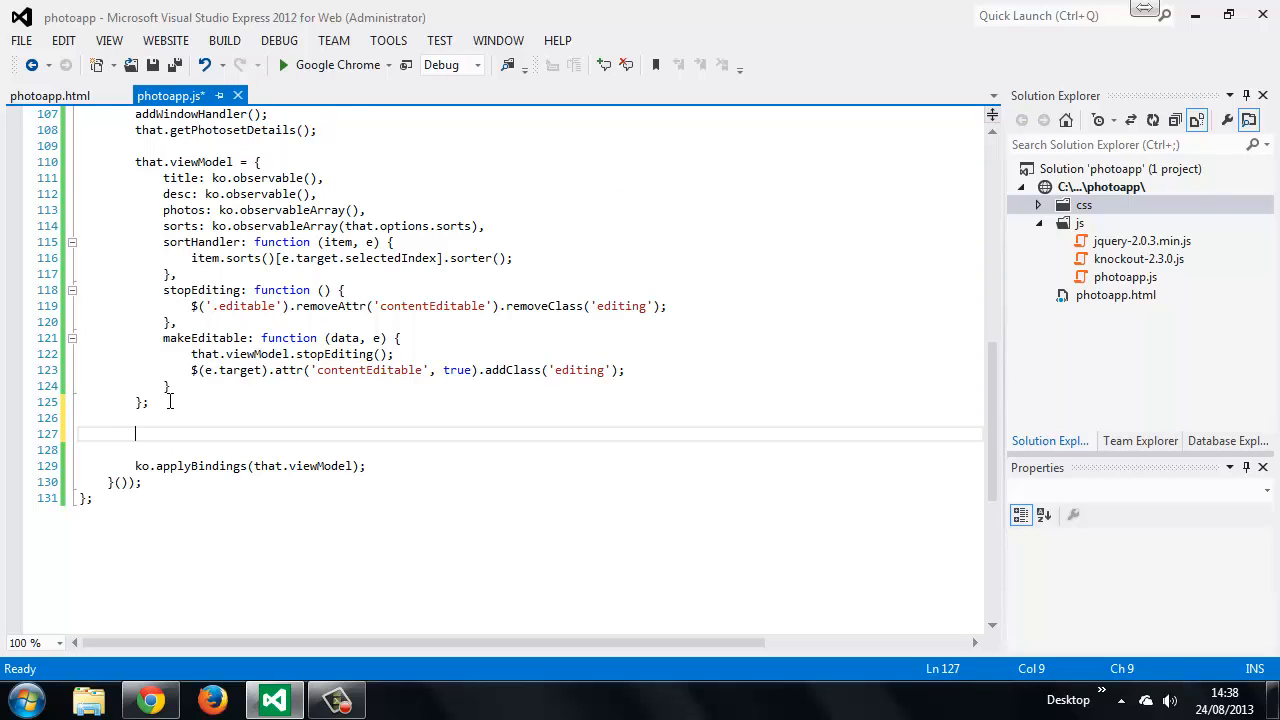
- Add an empty ko.bindingHandlers.editableContent = { }; handler above ko.applyBindings in photoapp.js
type("ko.bindin")
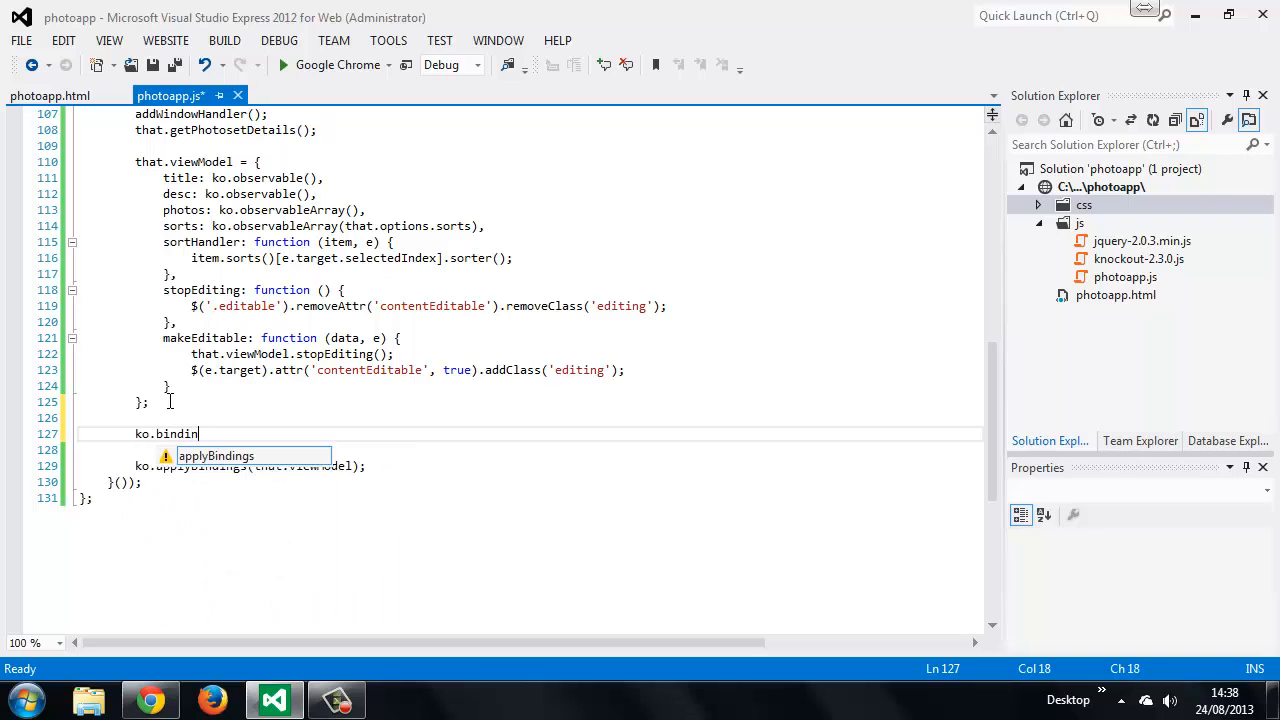
type("gHandlers.")
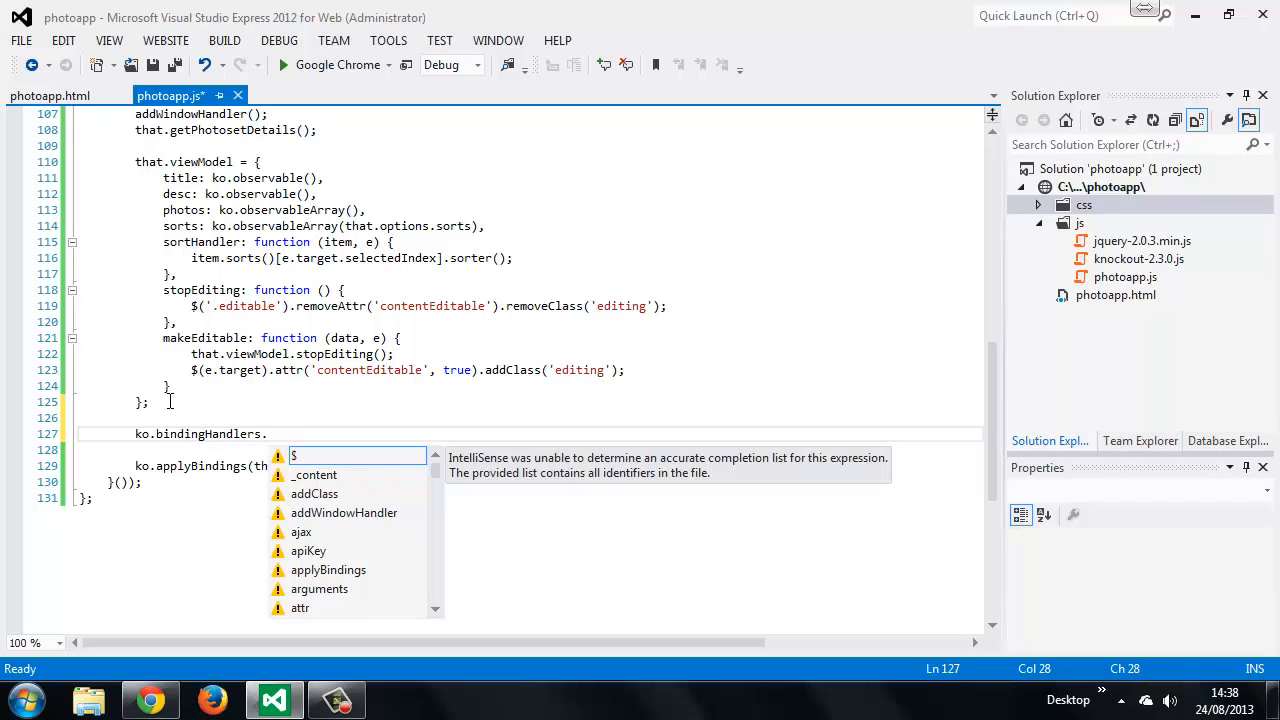
type("editableContent = {")
type("};")
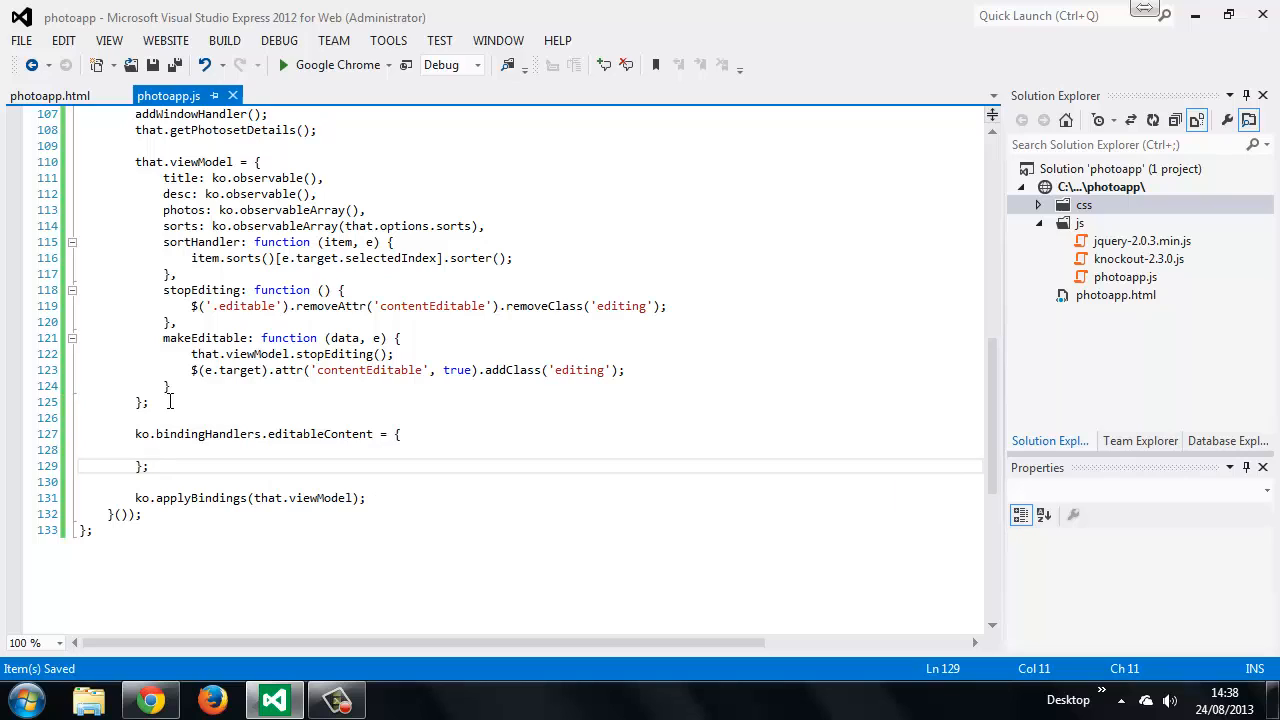
left_click(140, 449)
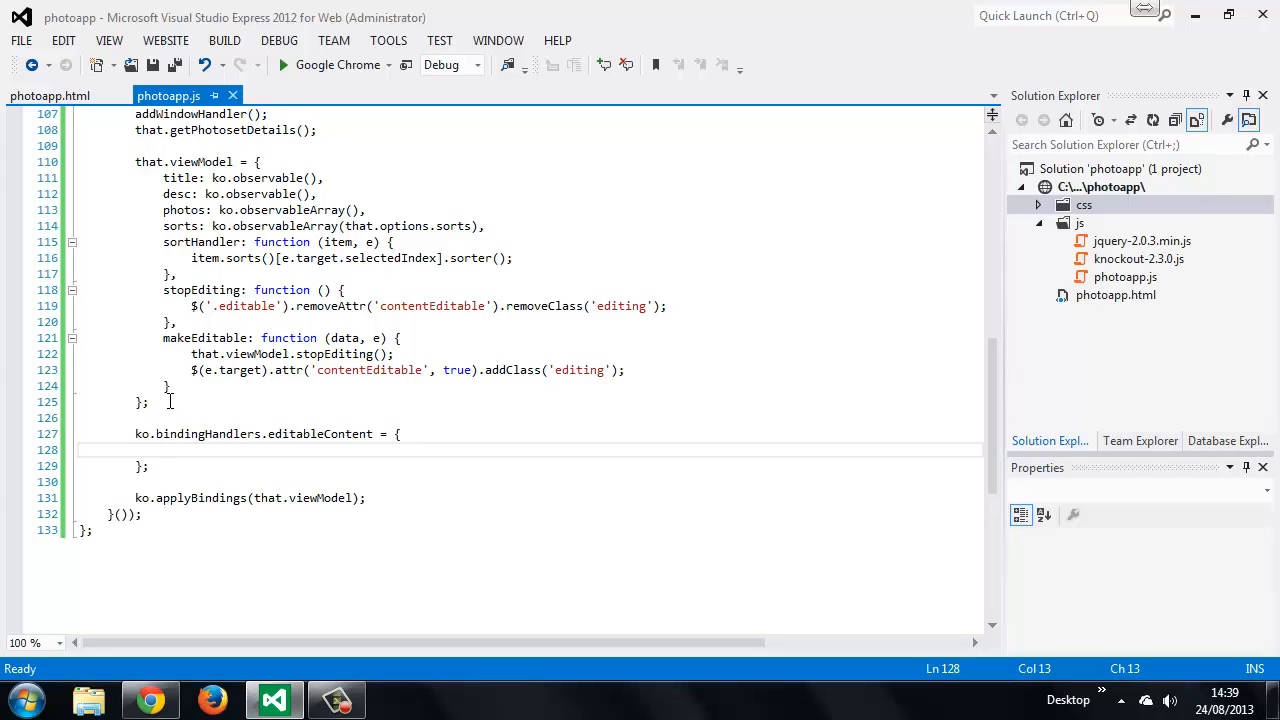
left_click(49, 95)
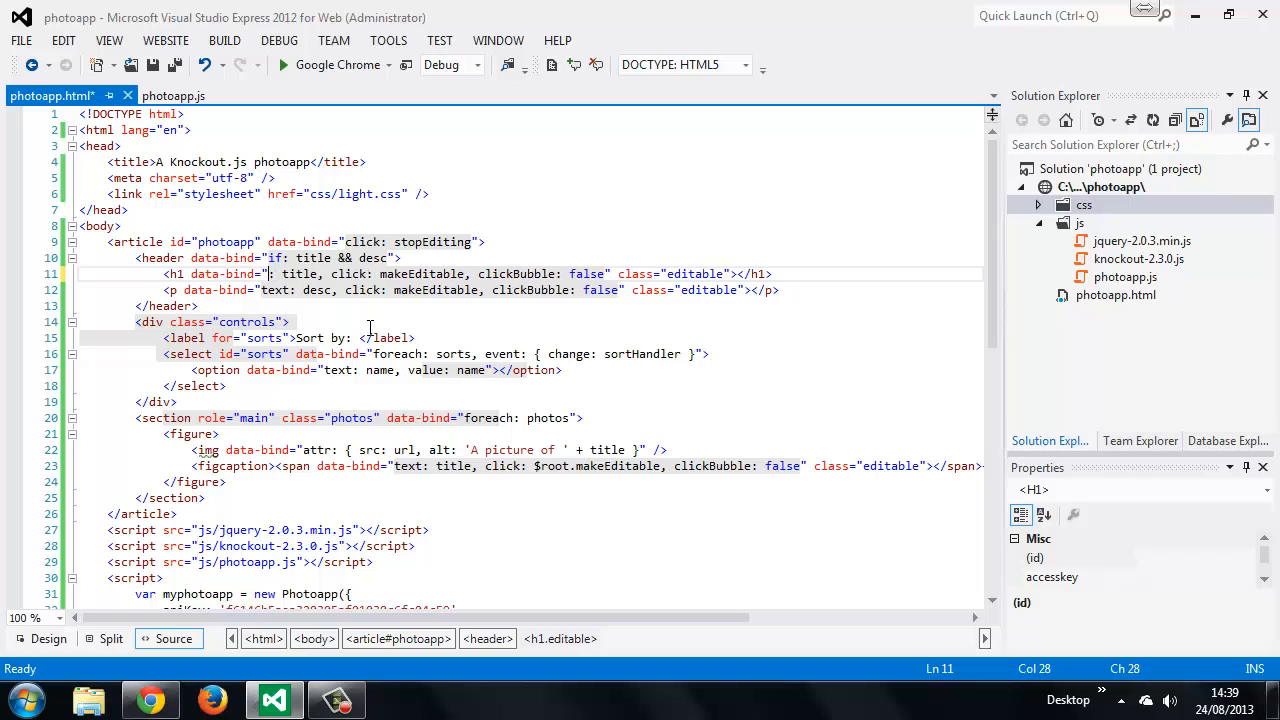
- Change the h1, p and figcaption span bindings from text to editableContent and save
type("editableContent:")
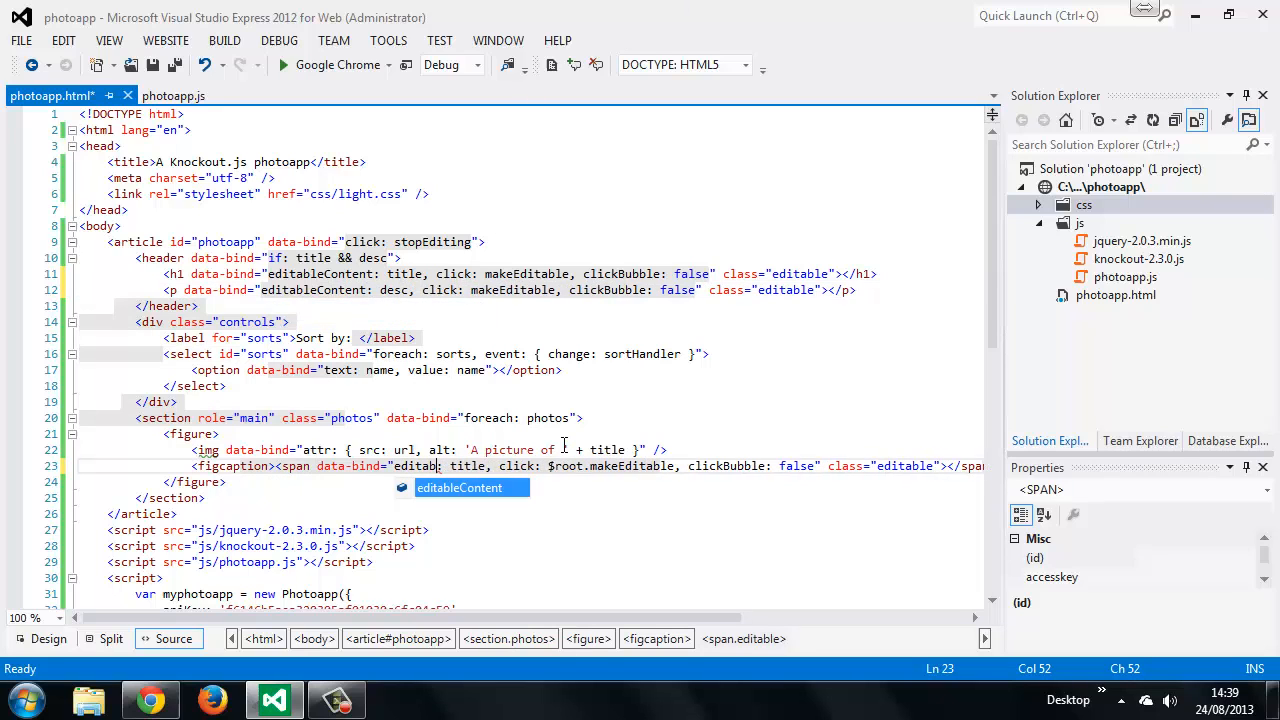
key("ctrl+s")
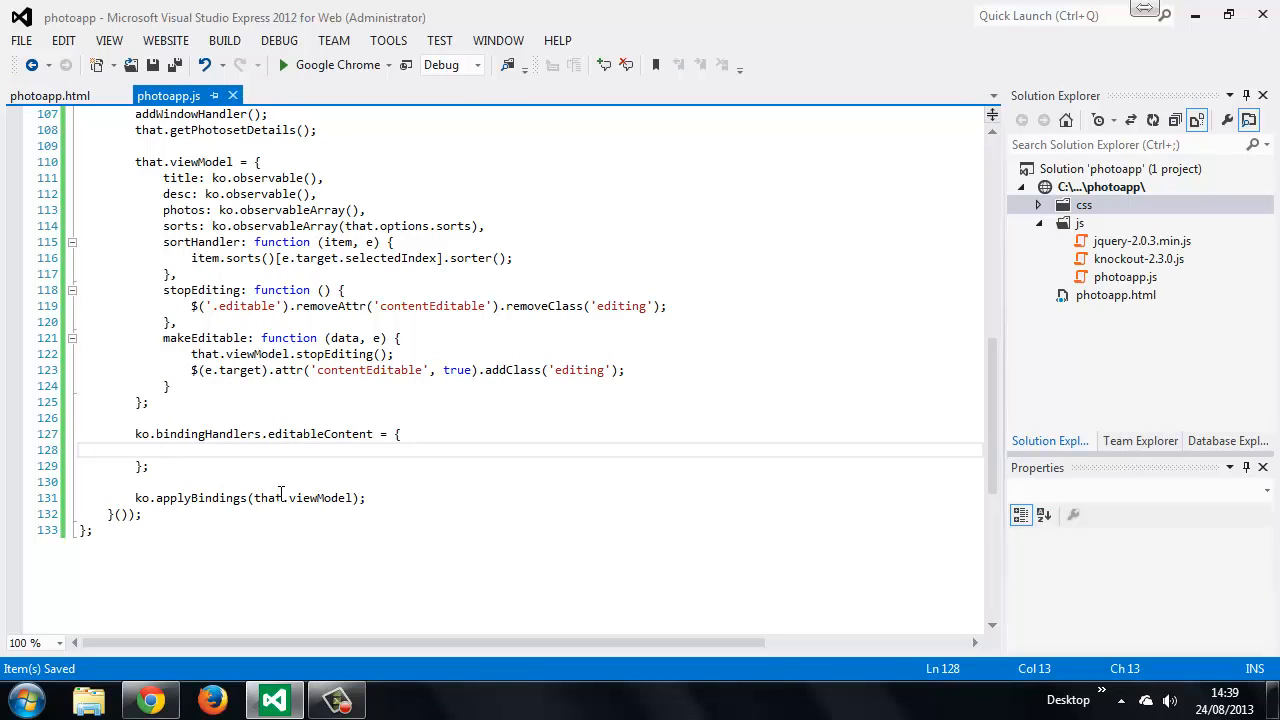
- Add update: function (el, valueAccessor) to the editableContent handler
type("upa")
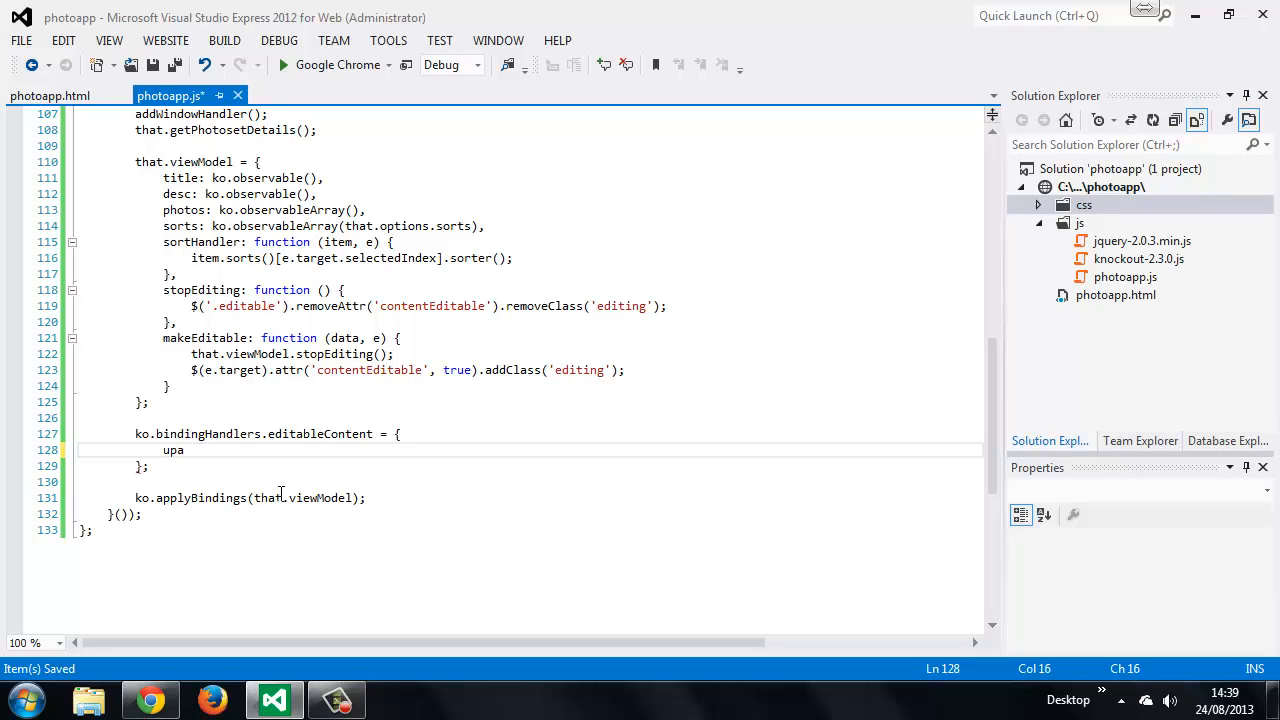
type("te: function (")
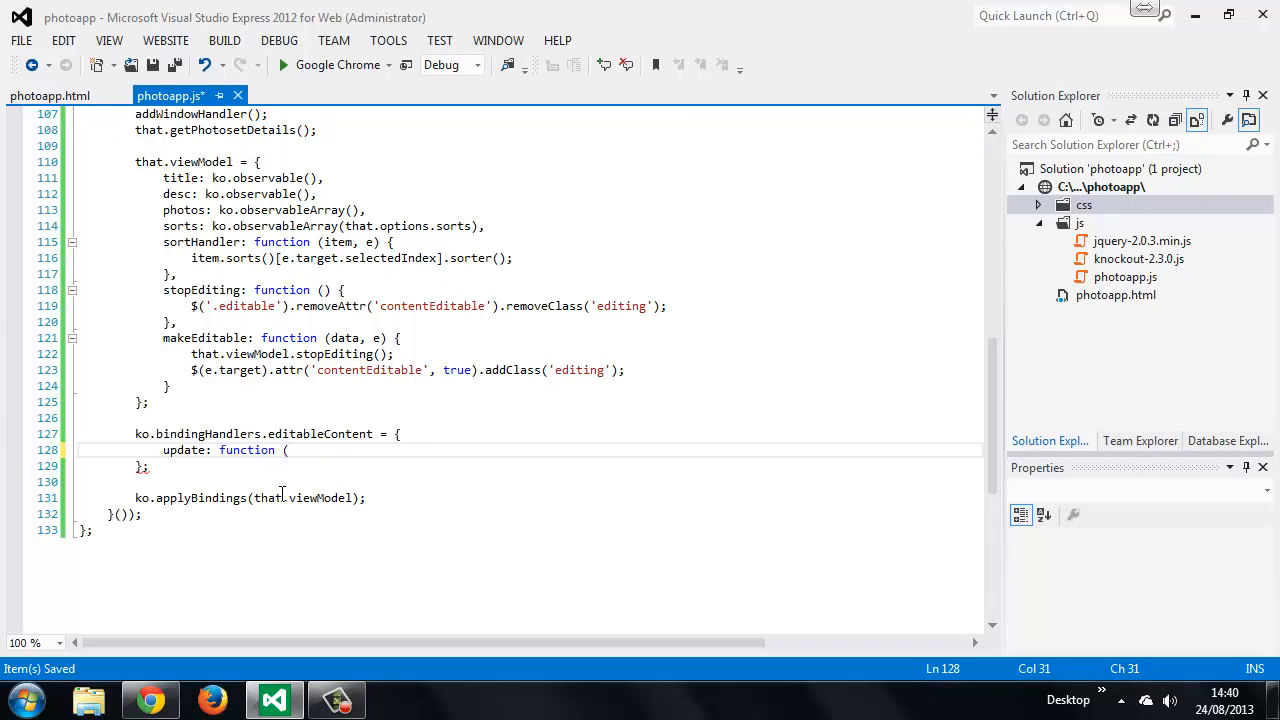
type("el,")
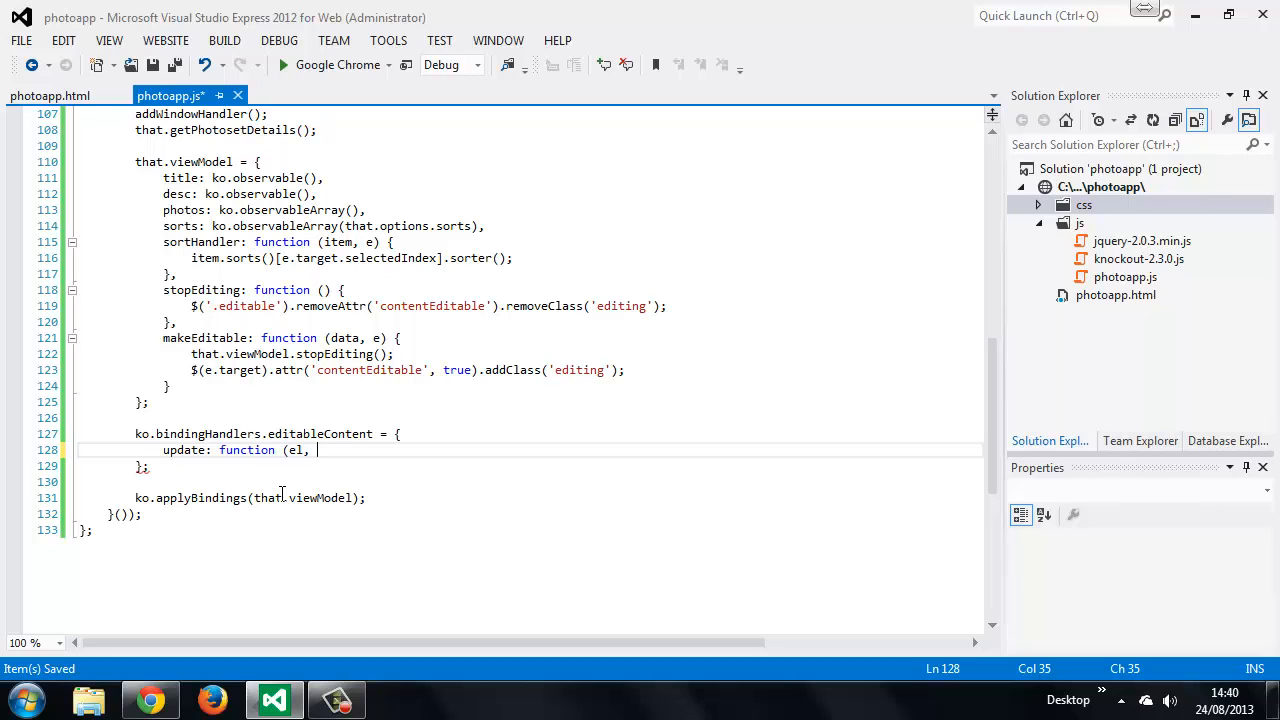
type("valueAccessor) {")
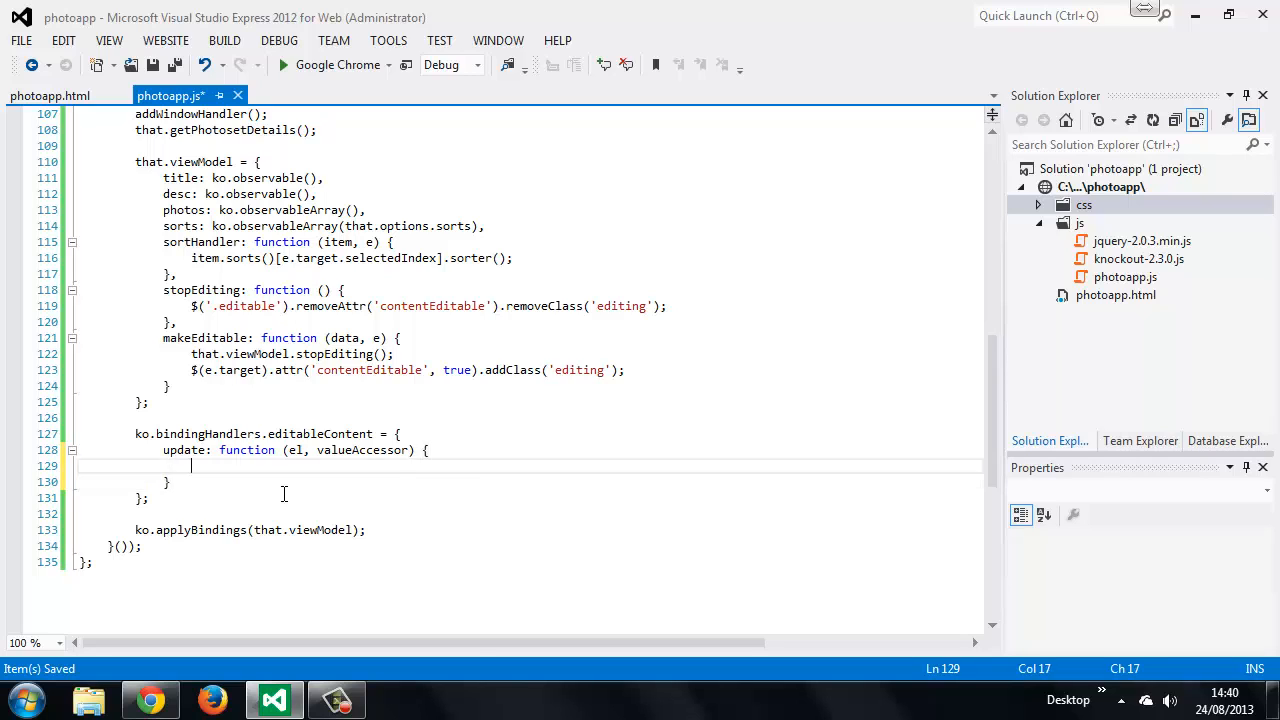
- Read valueAccessor() into val, unwrap it with ko.utils.unwrapObservable, and begin $(el).text
type("var val =")
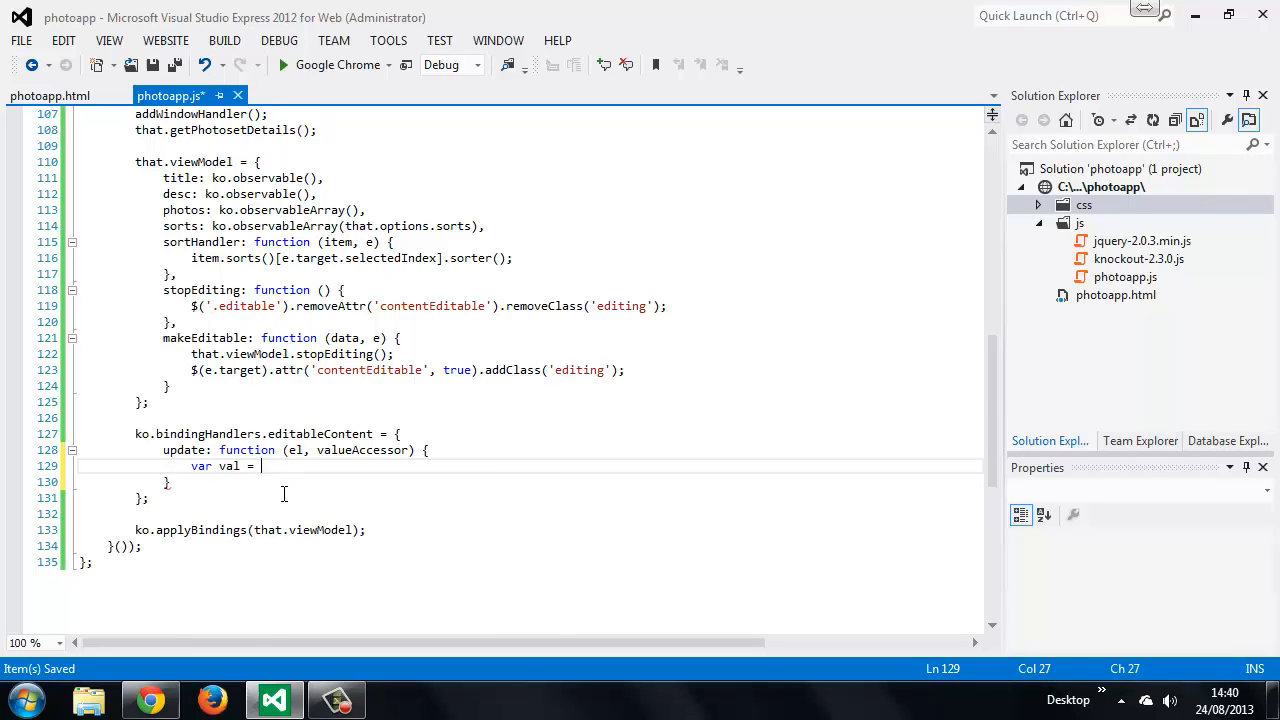
type("valueAccessor")
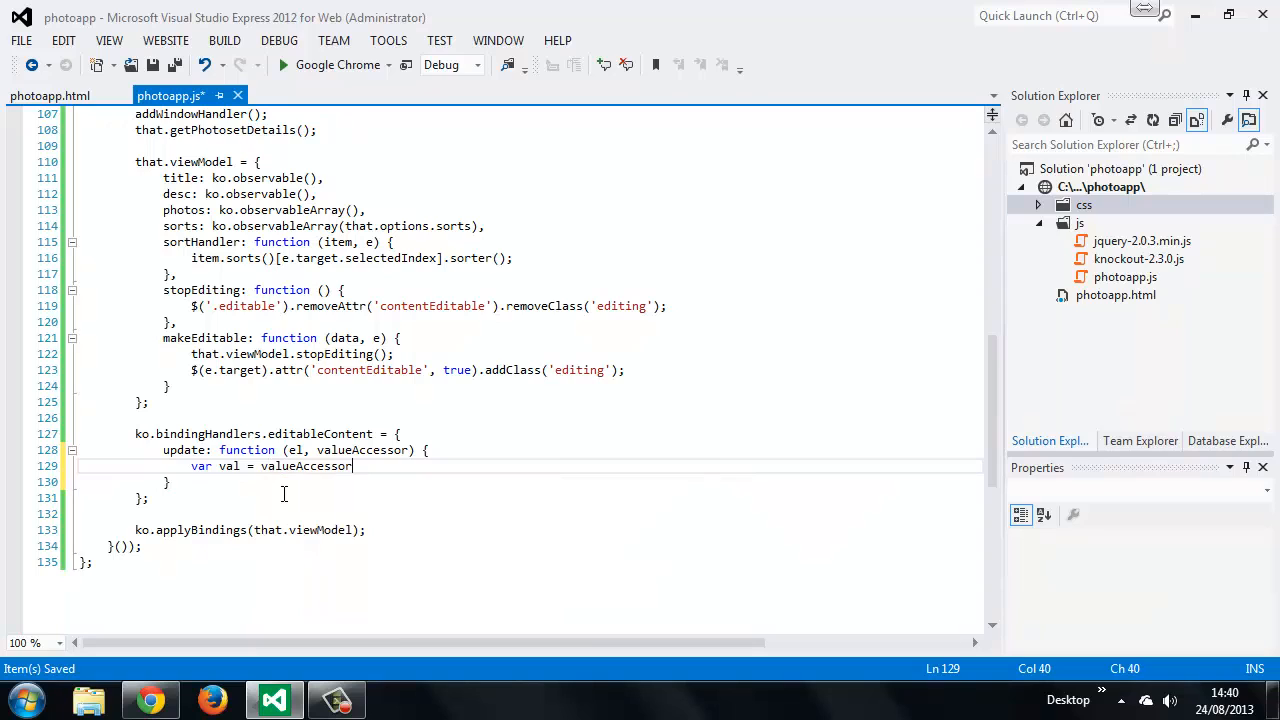
type("();")
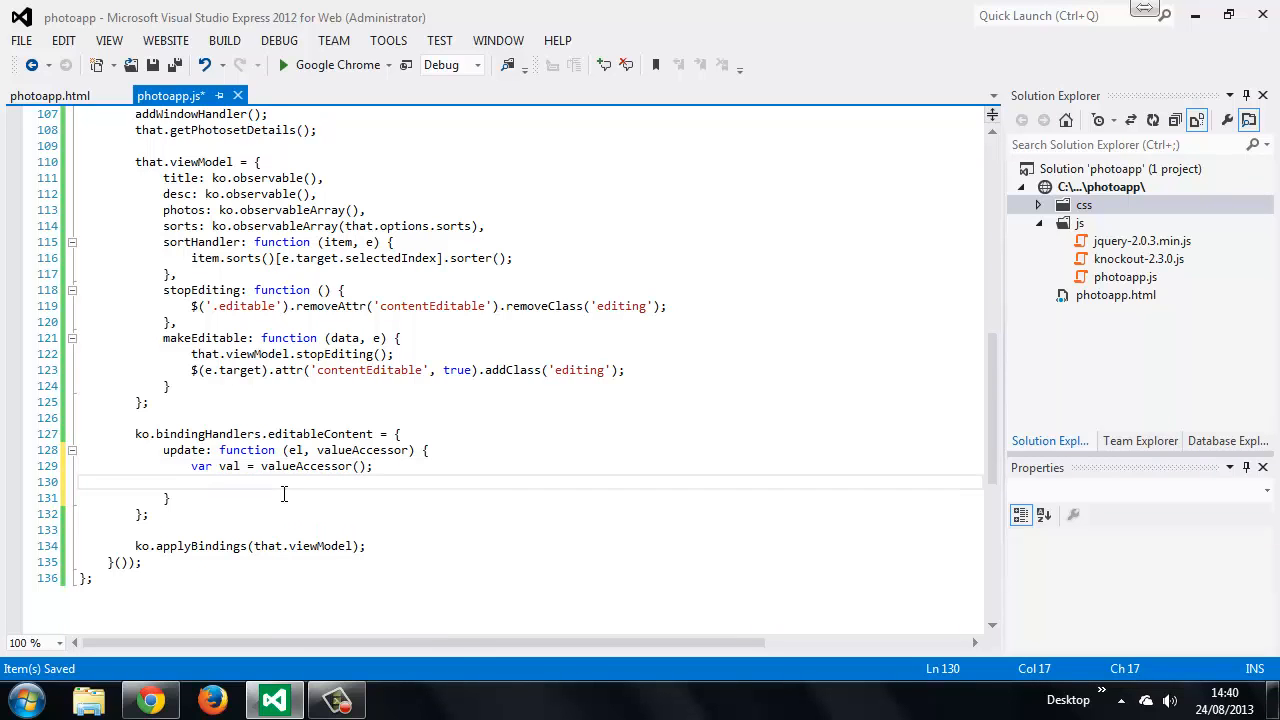
type("val =")
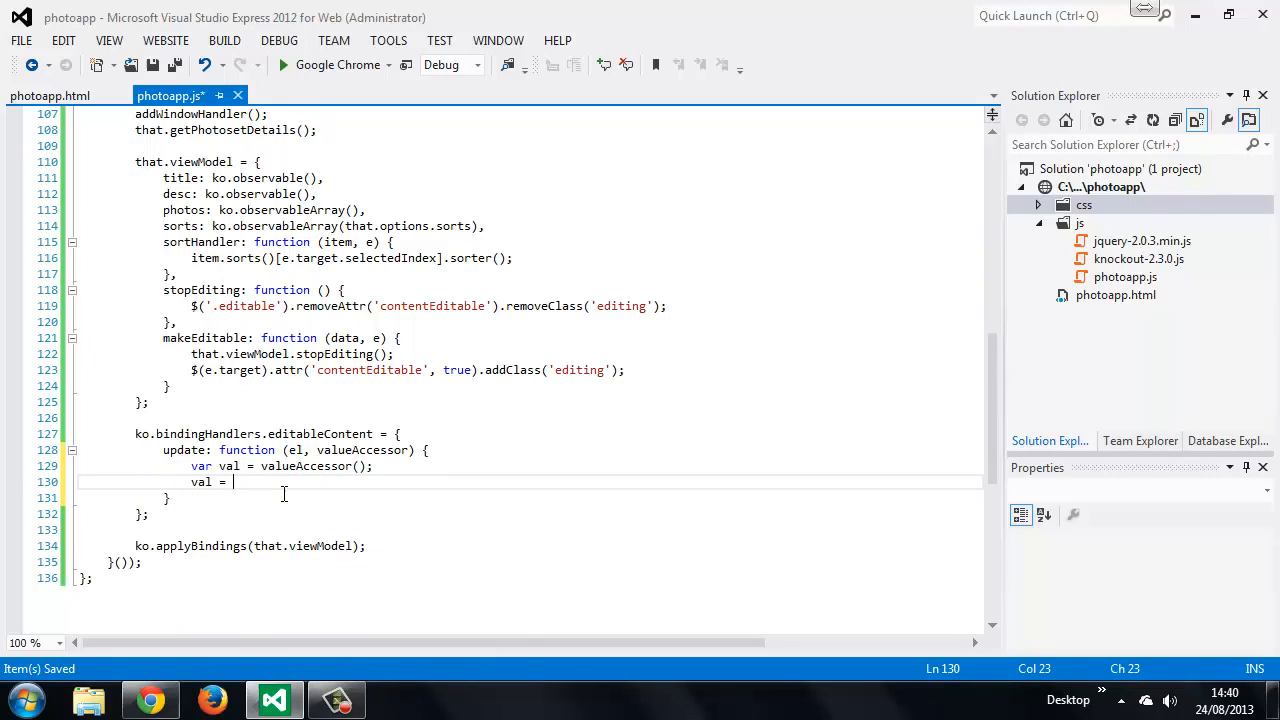
type("ko.utils")
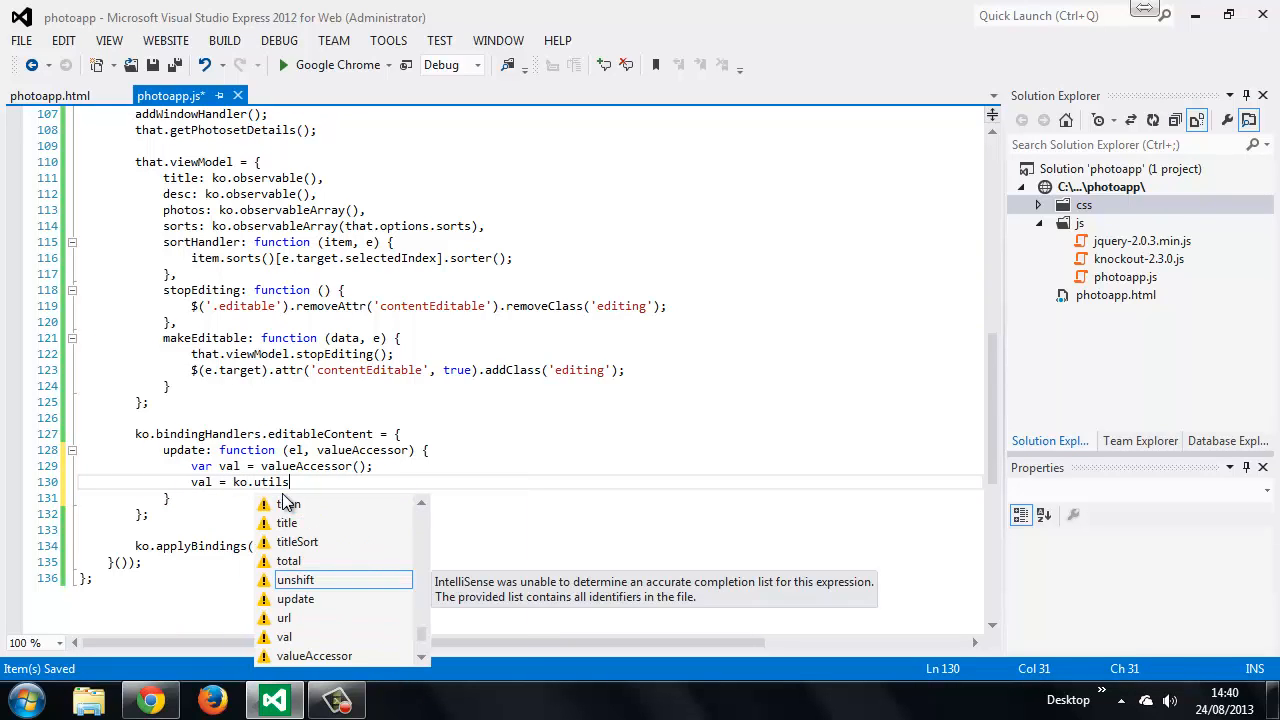
type(".unwrap(")
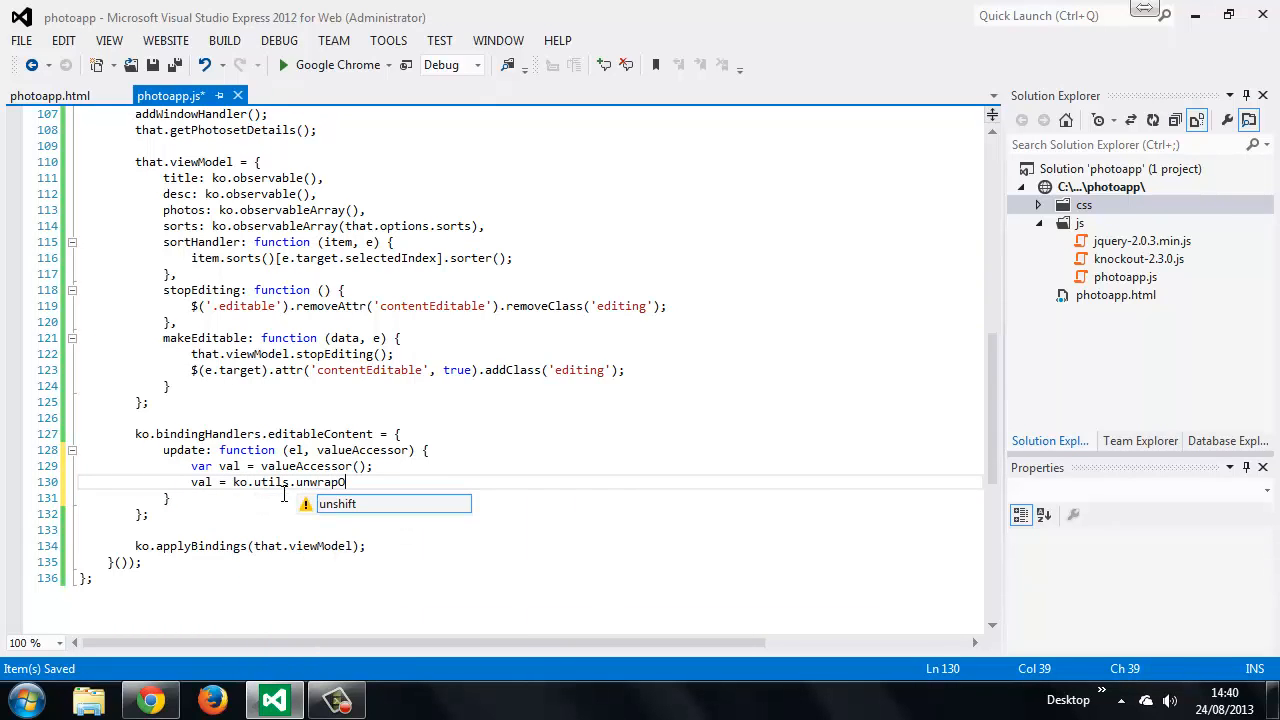
type("Observable")
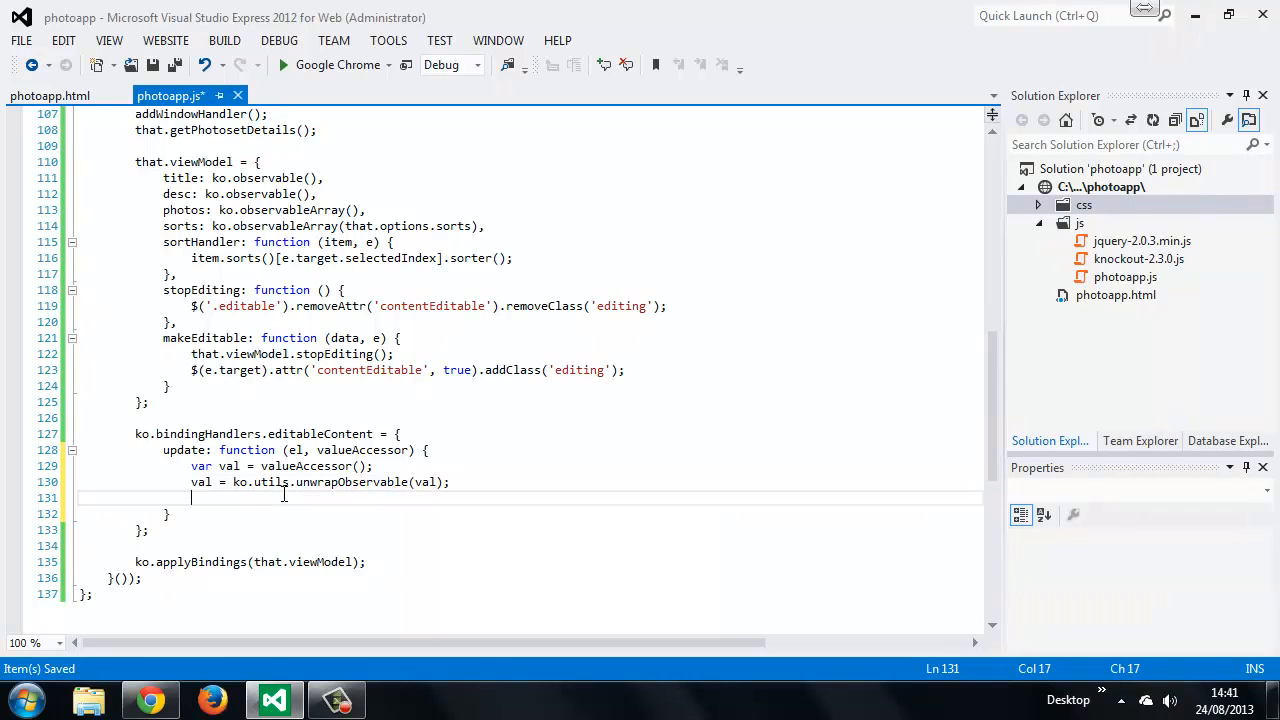
type("$(el).text(val);")
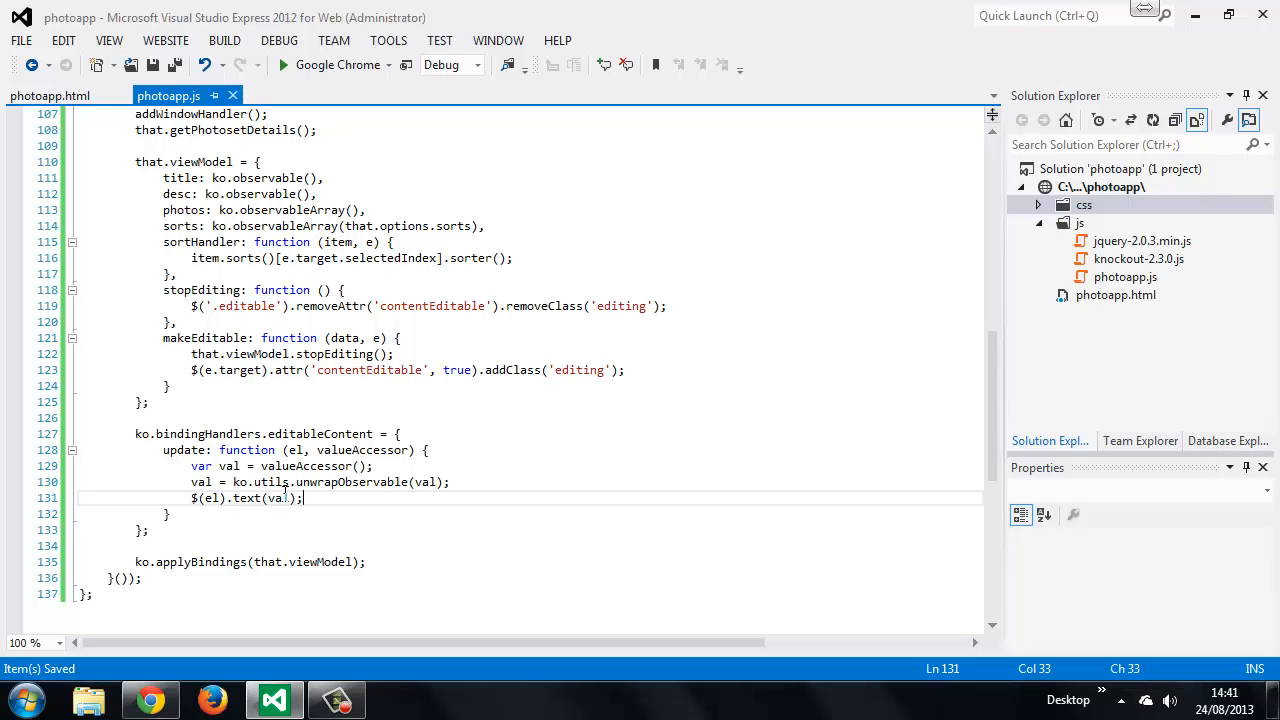
- Run the photoapp in Chrome to view the Aquarium title, description and captions
left_click(150, 699)
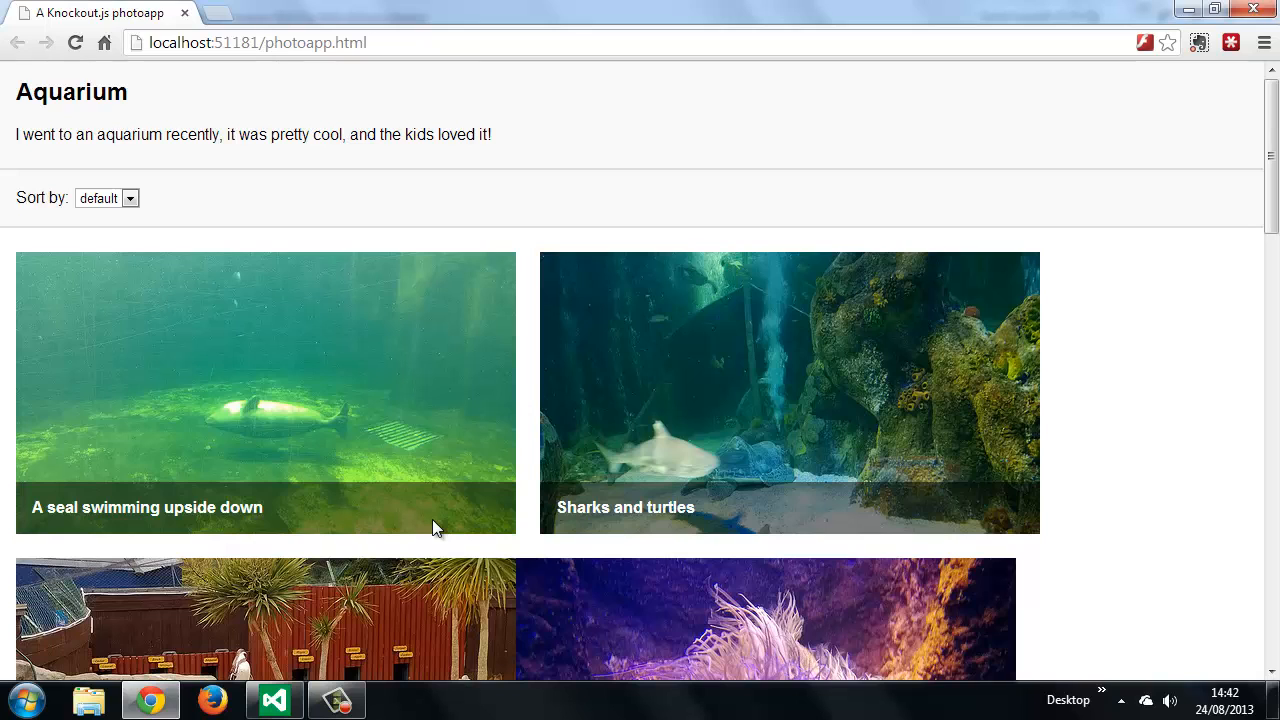
left_click(274, 699)
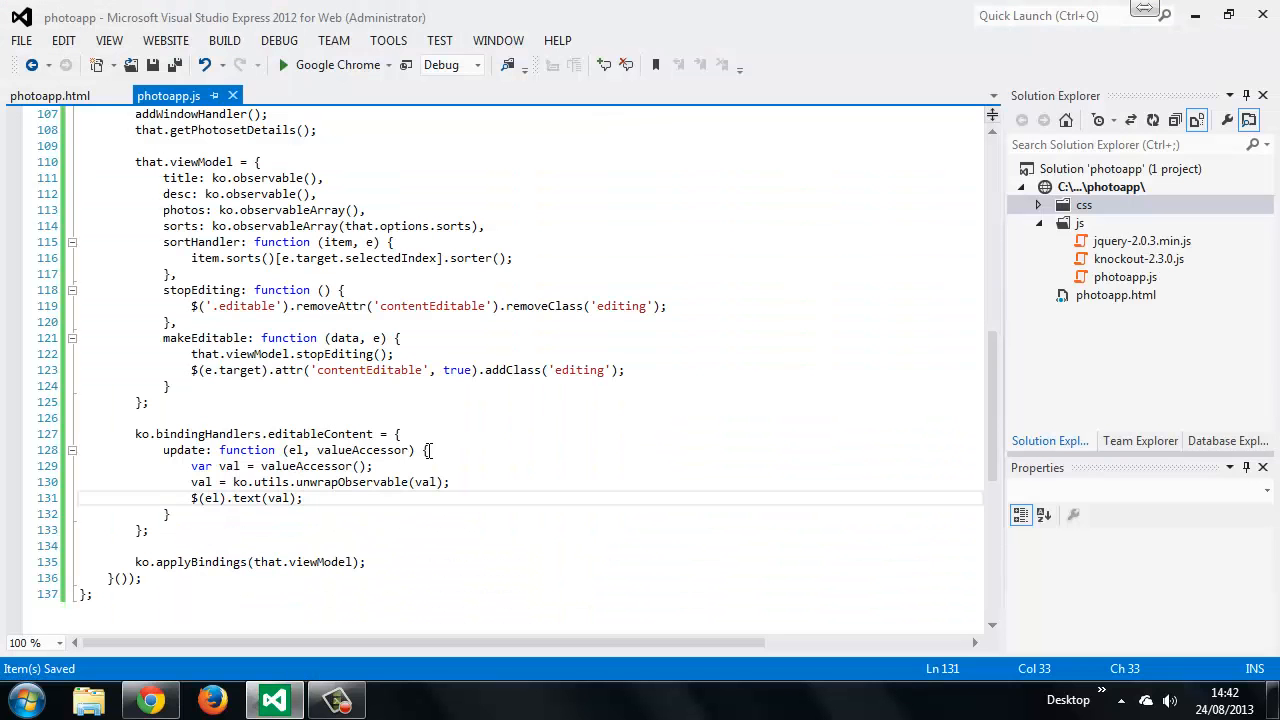
- Add init: function (el, valueAccessor) above update in the handler
left_click(400, 433)
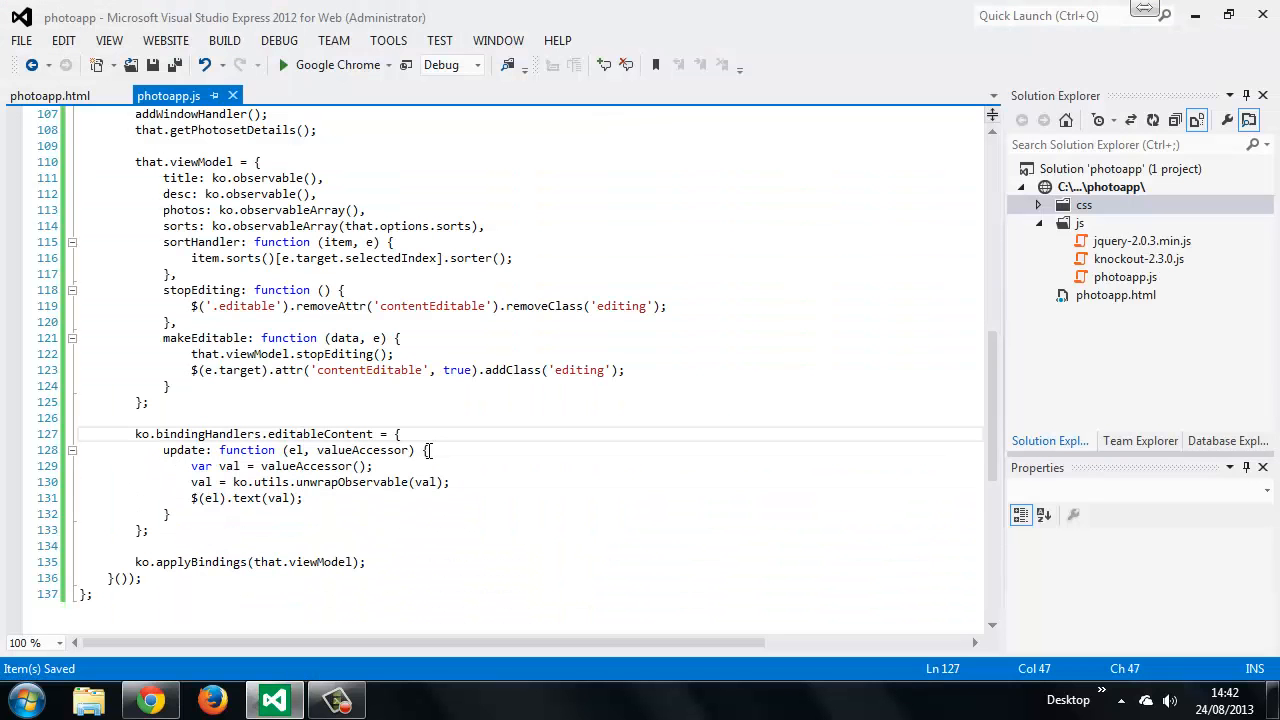
type("init:")
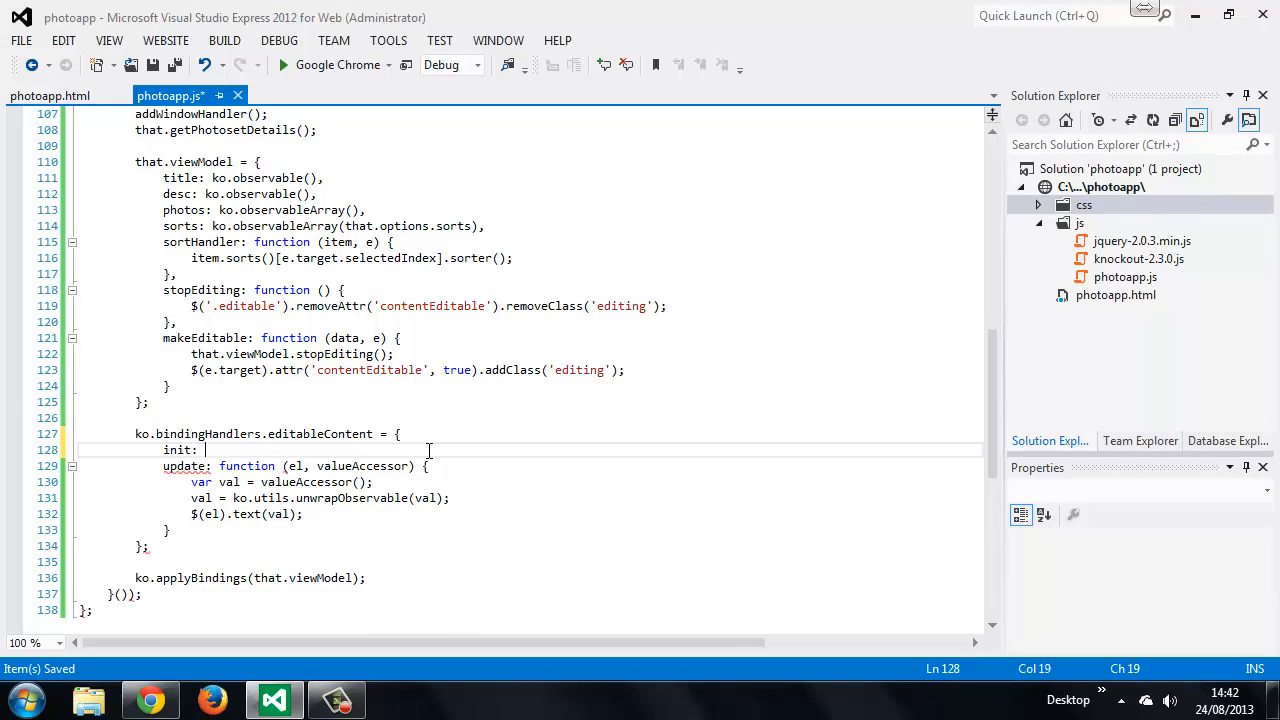
type("function")
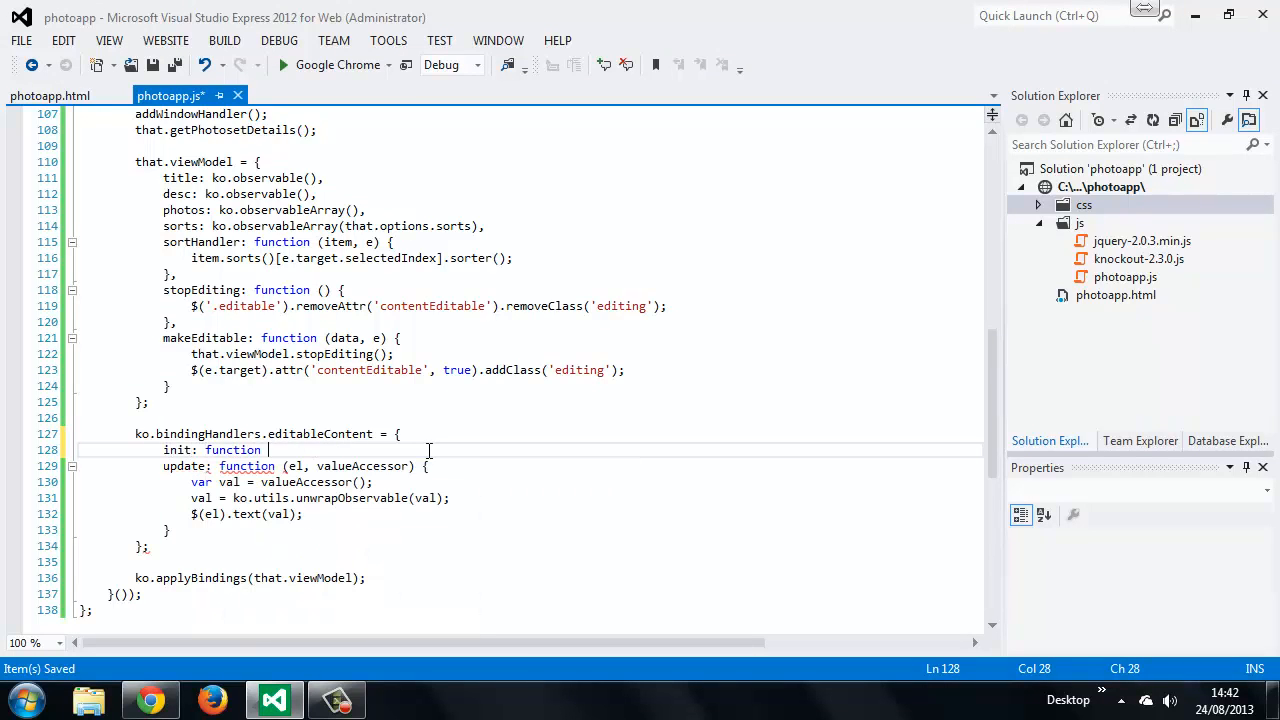
type("(el")
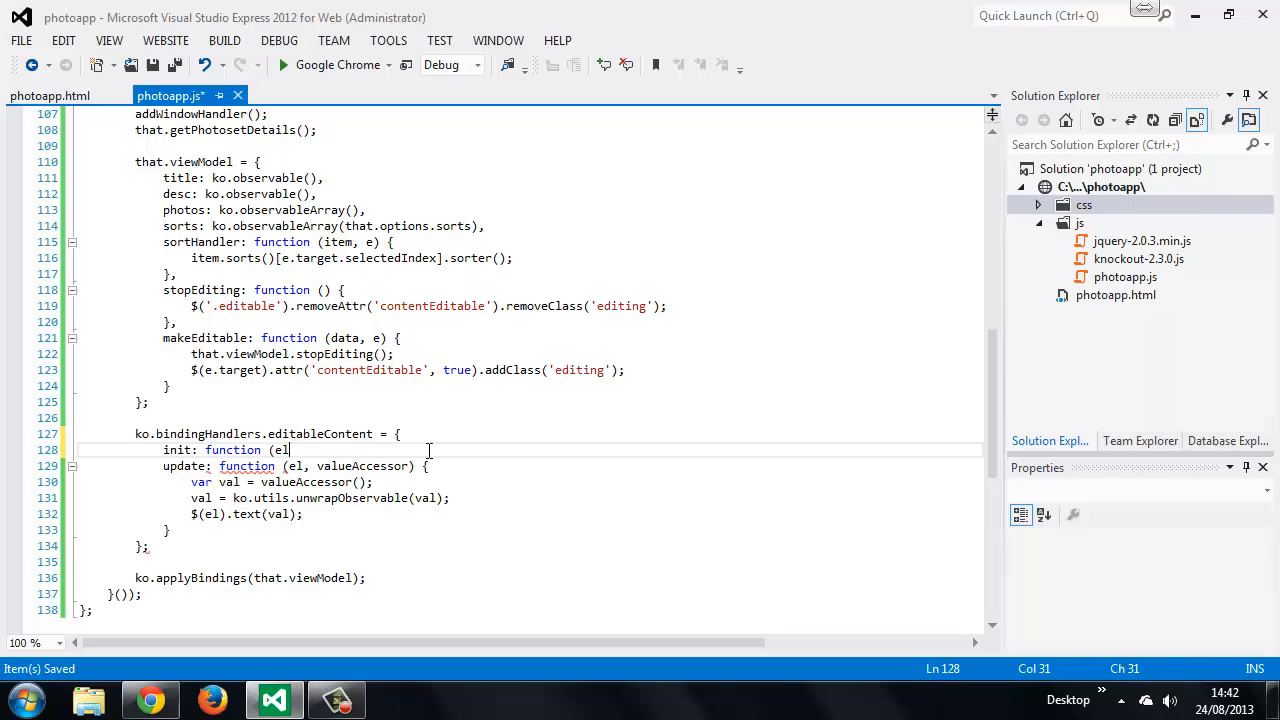
type(",")
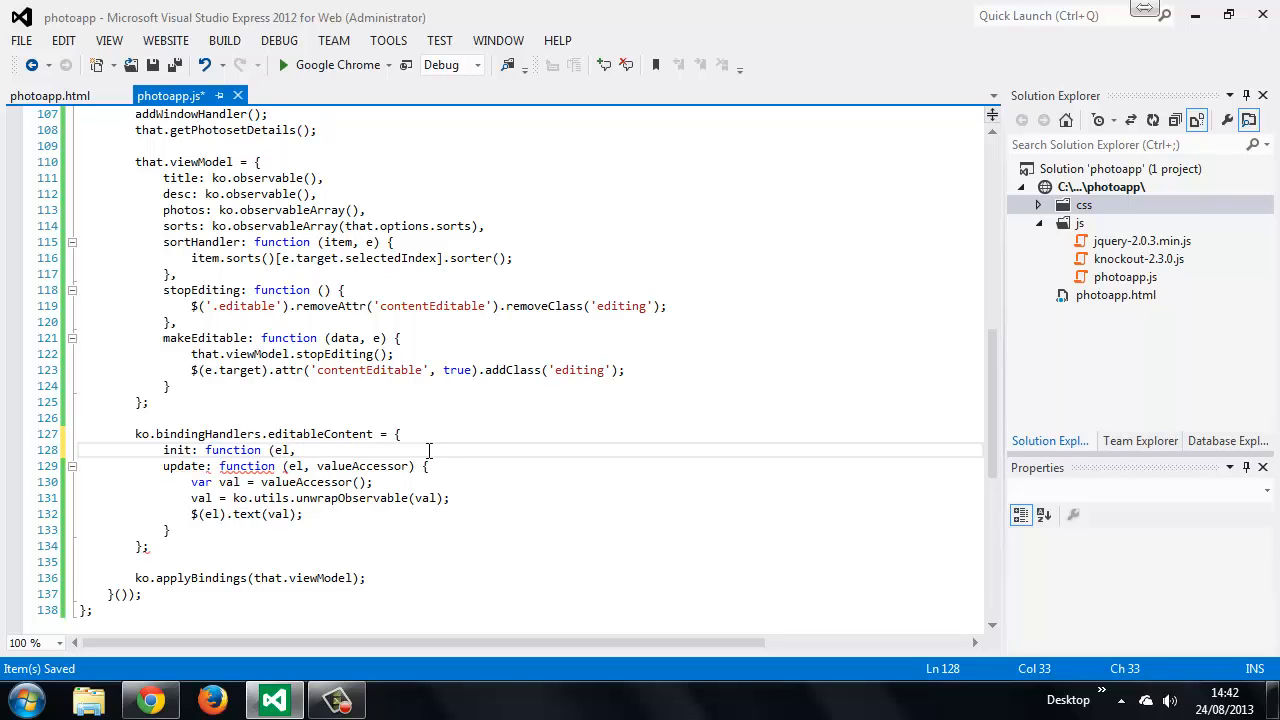
type("valueA")
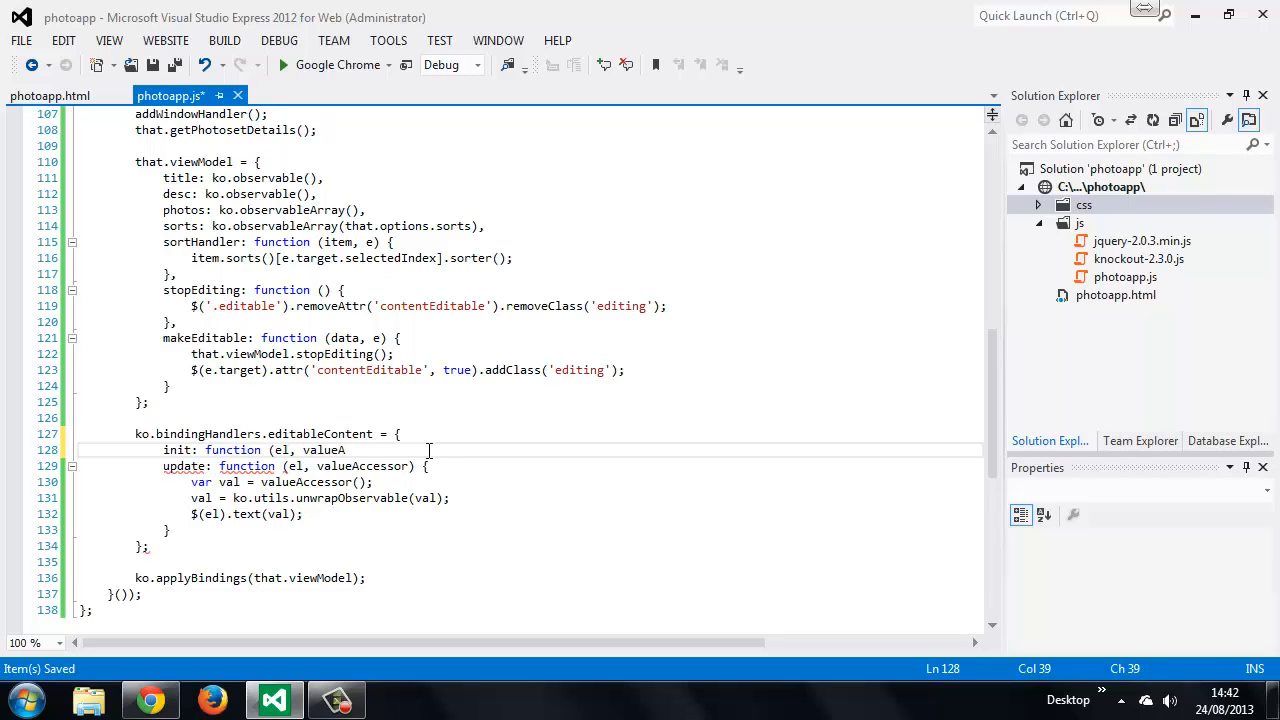
type("ccessor) {")
type("},")
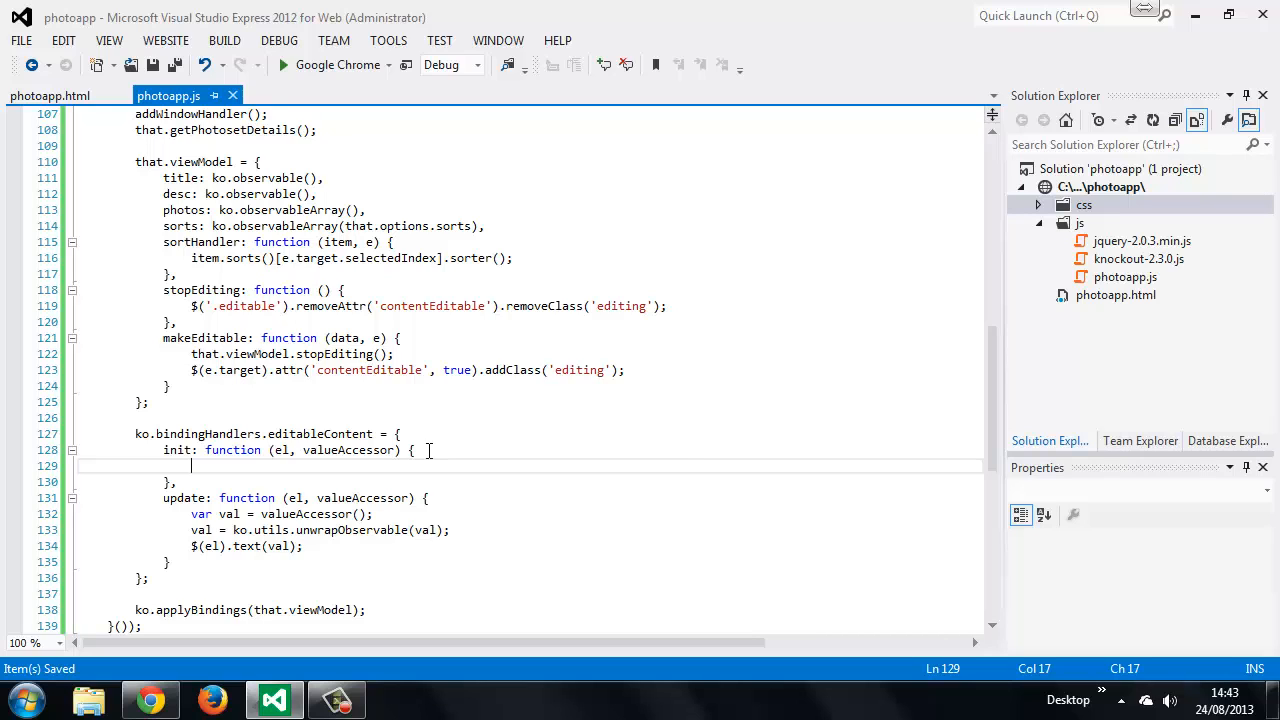
- Declare editable = $(el) and tagName = el.tagName inside init
type("var editable =")
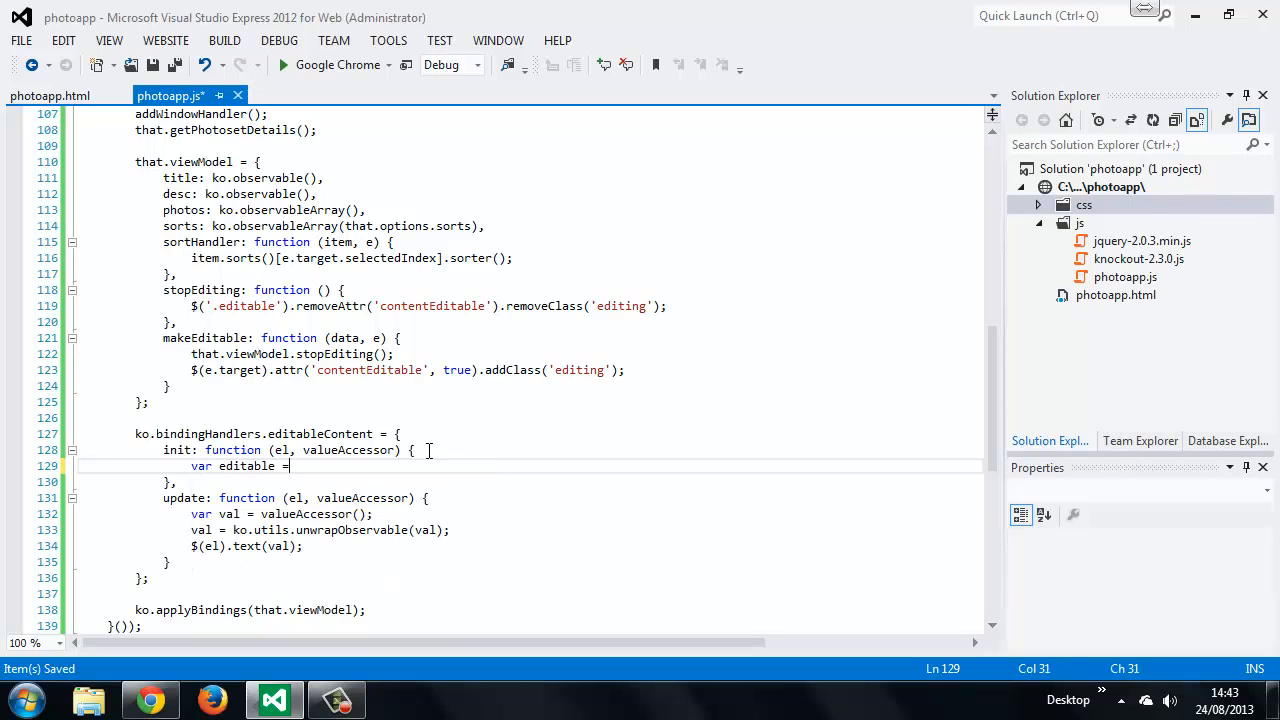
type("$(el),")
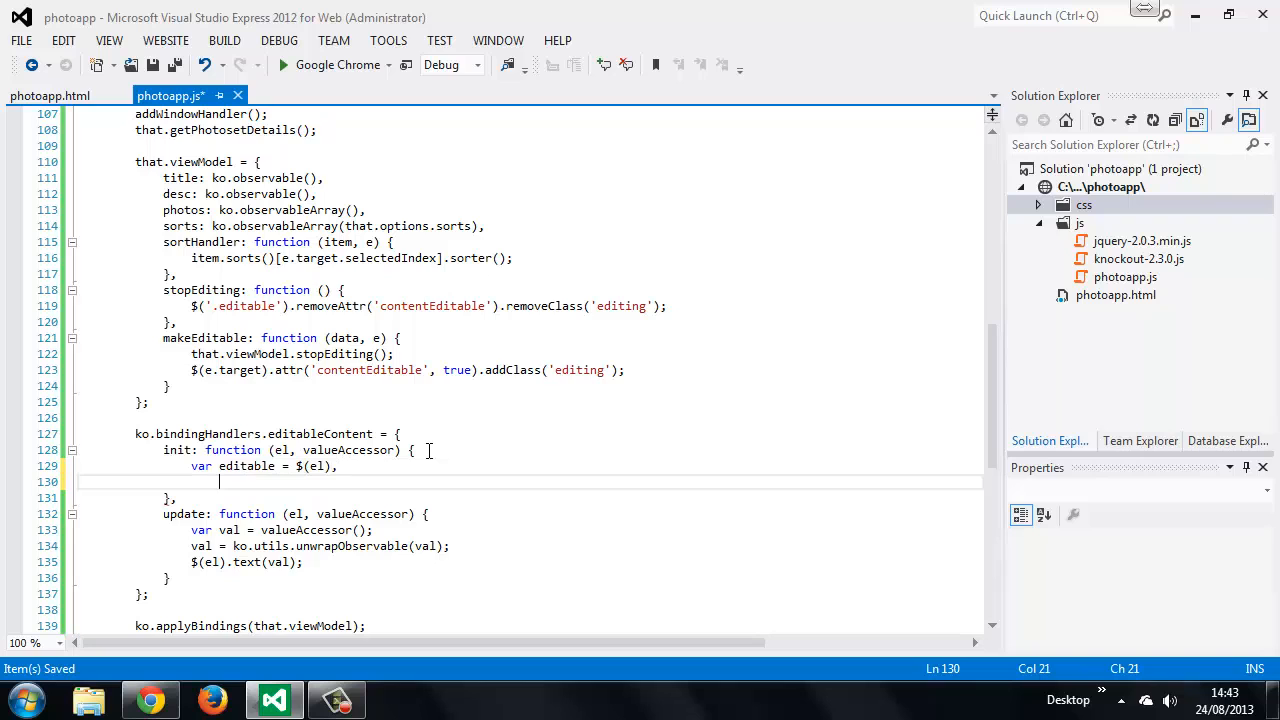
type("tagName = el.")
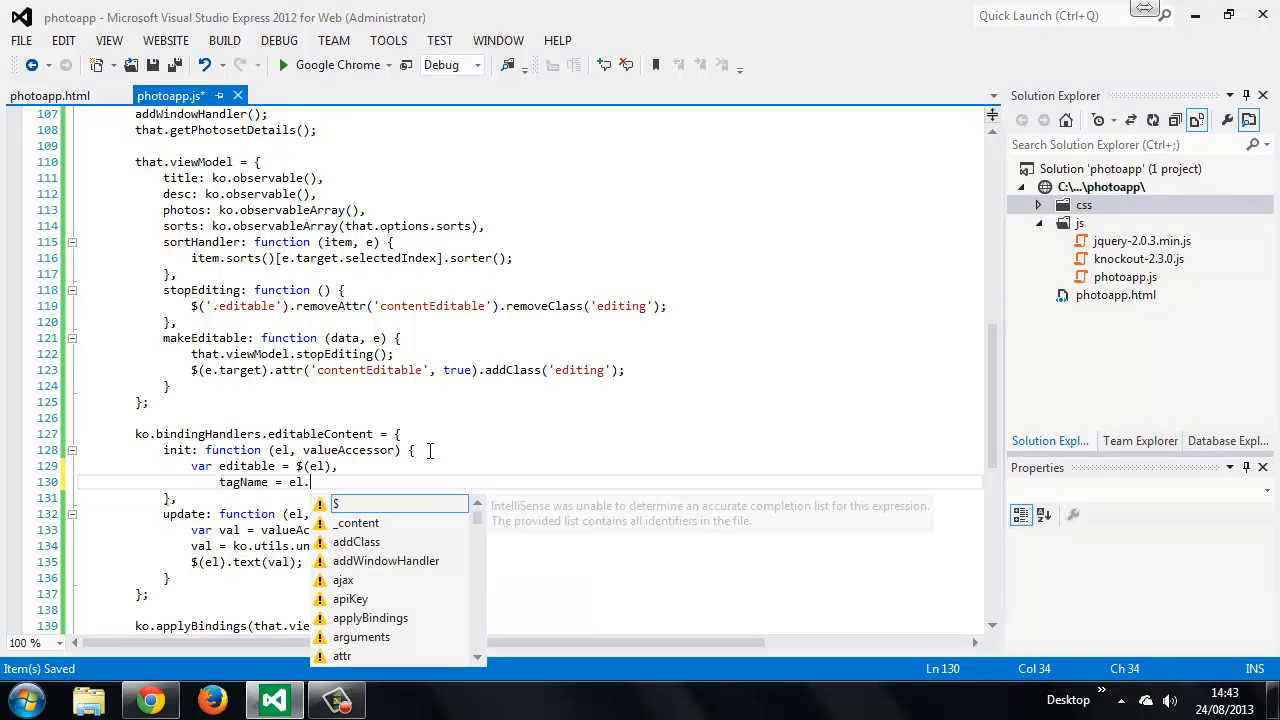
type("tagName;")
type("editable.on('blur', function () {")
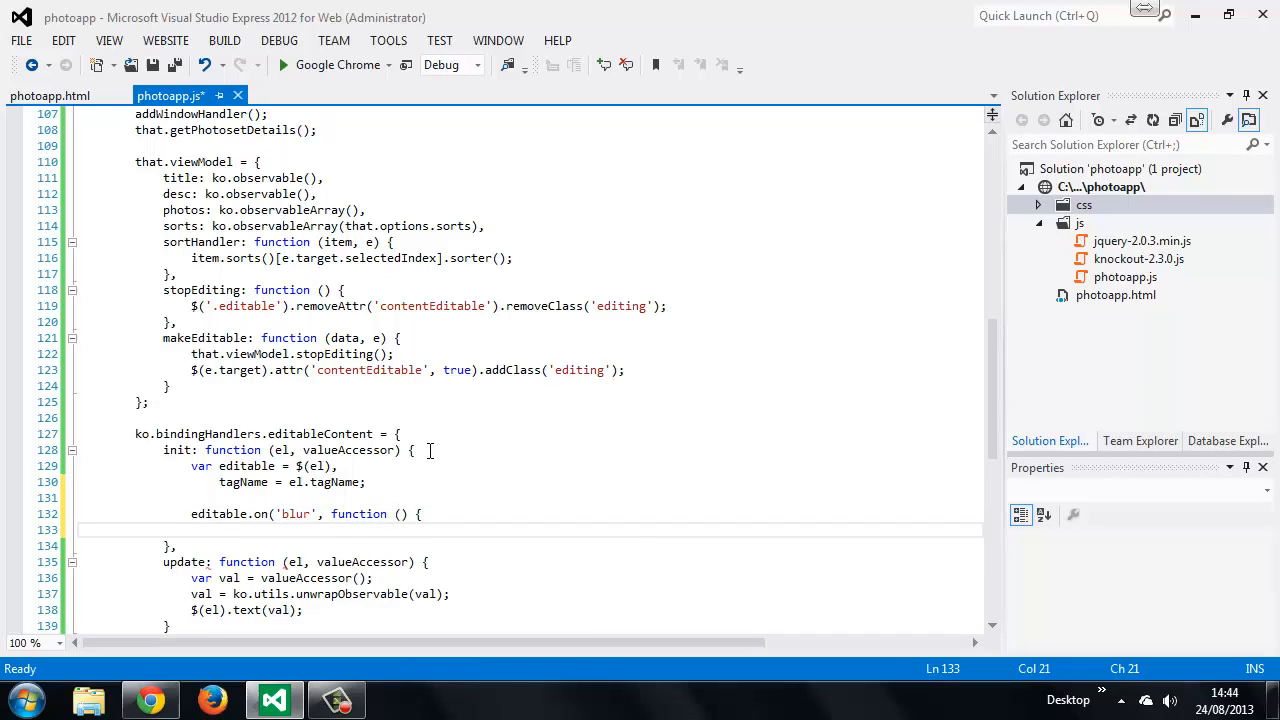
- Add an editable.on('blur') callback declaring index, text = editable.text() and observable = valueAccessor()
type("};")
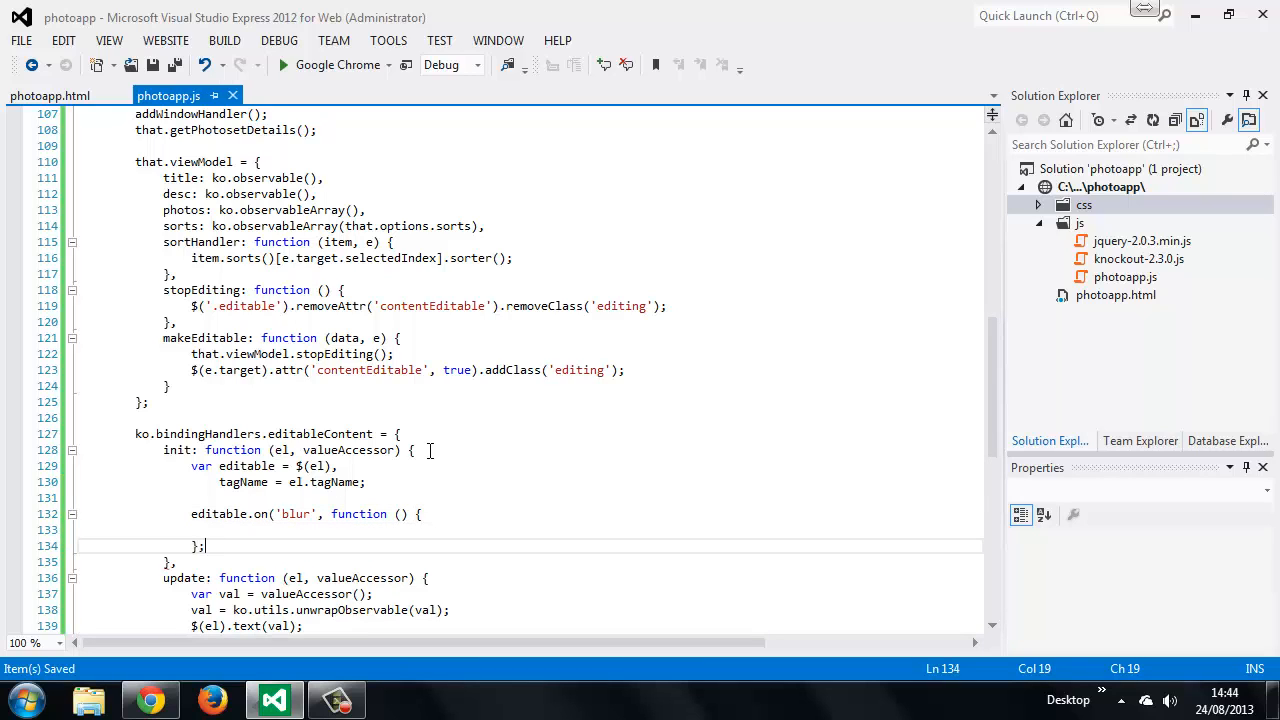
key("Backspace")
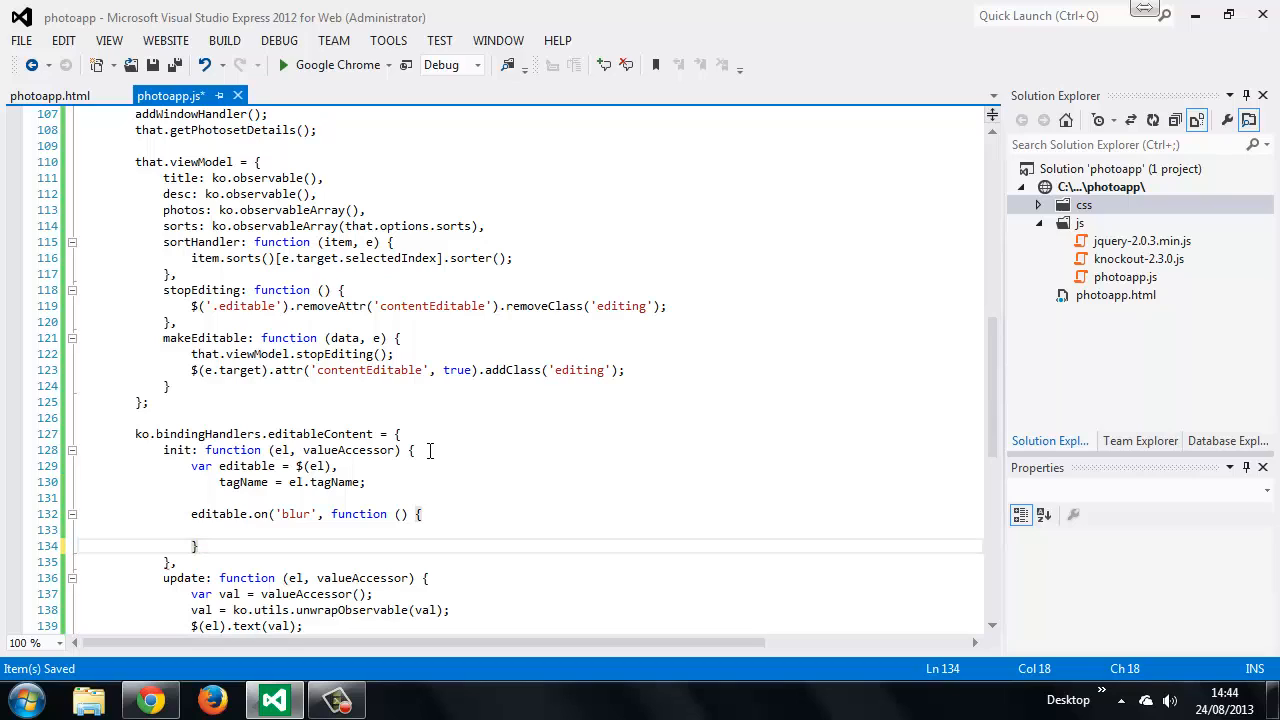
type("});")
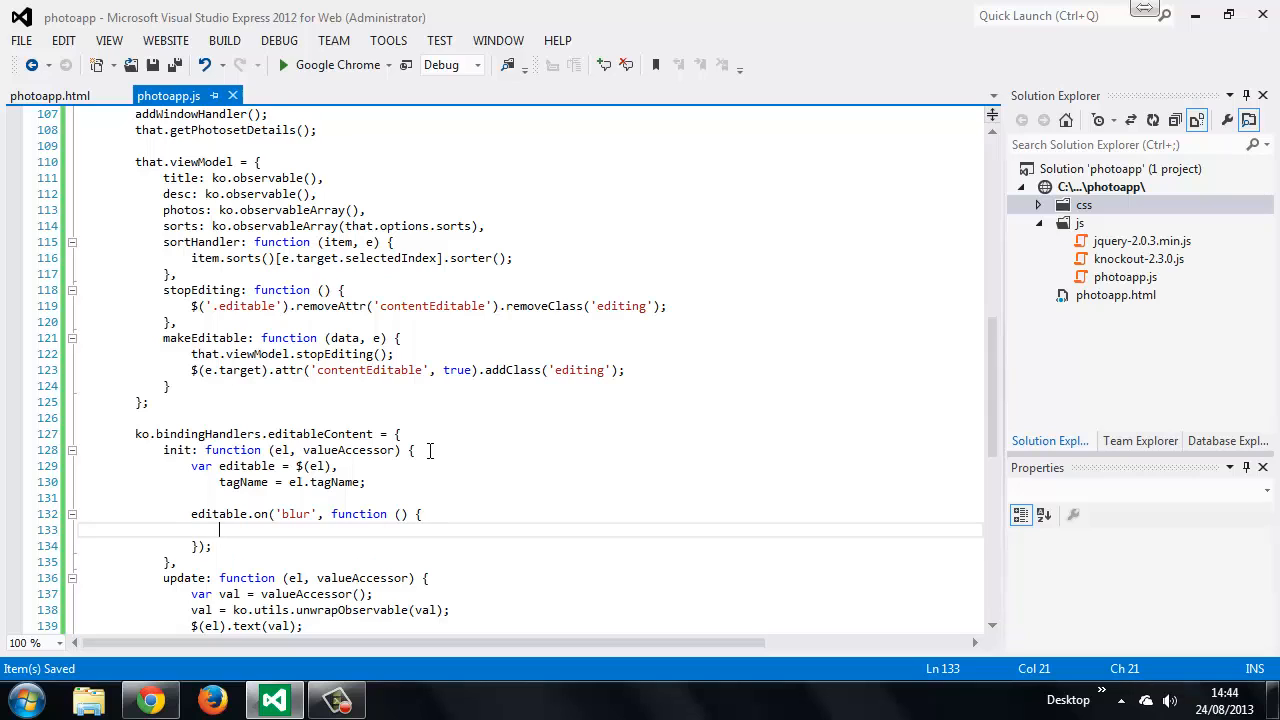
type("var index,")
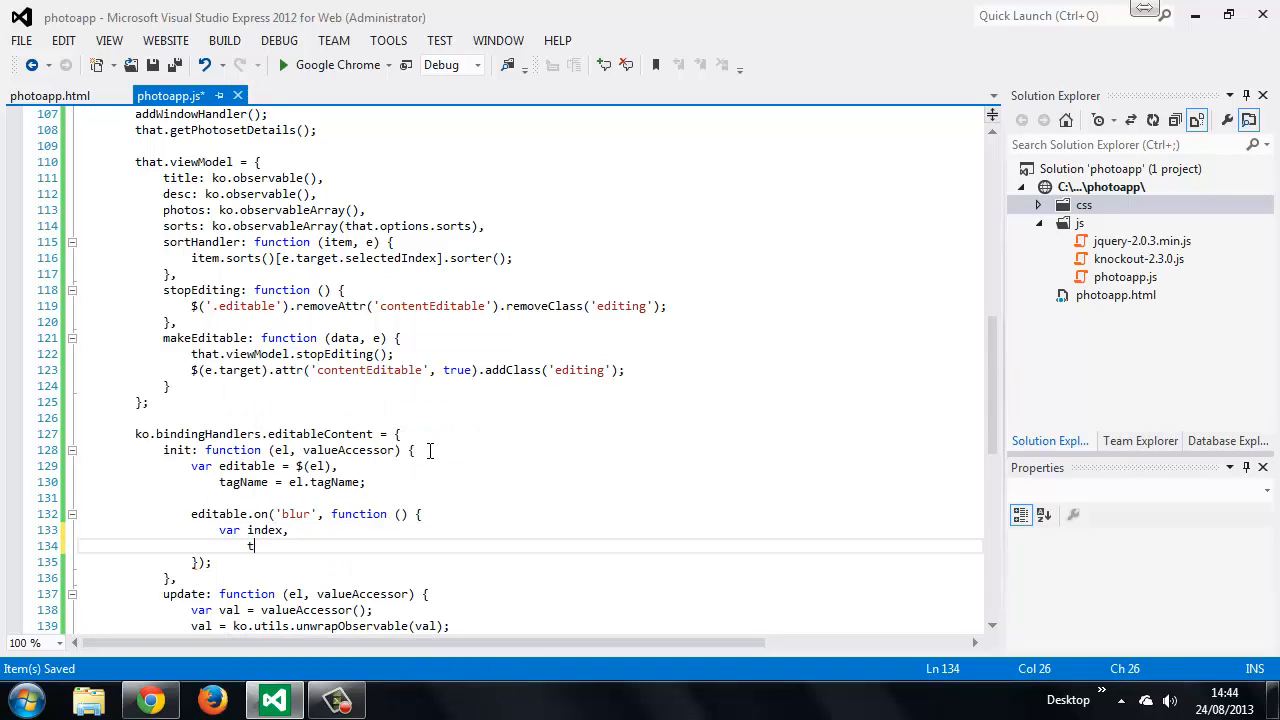
type("text = editable.text()")
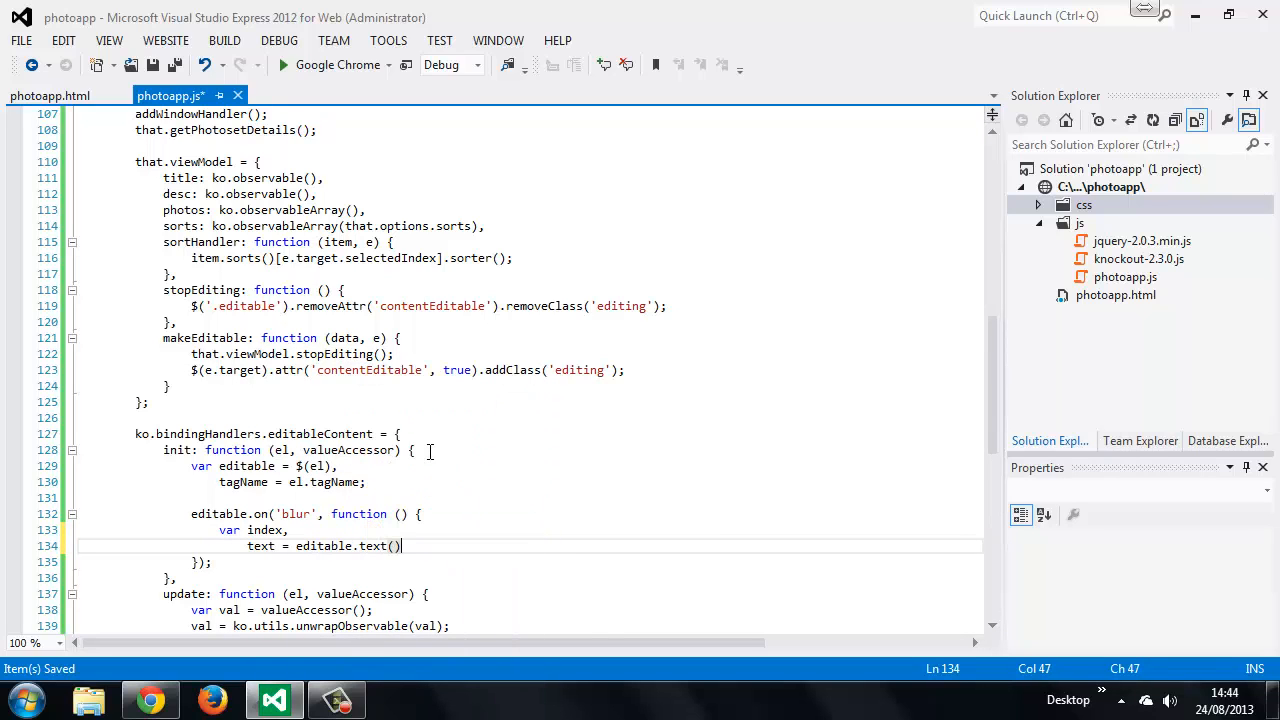
type(",")
type("observable = valueAccessor")
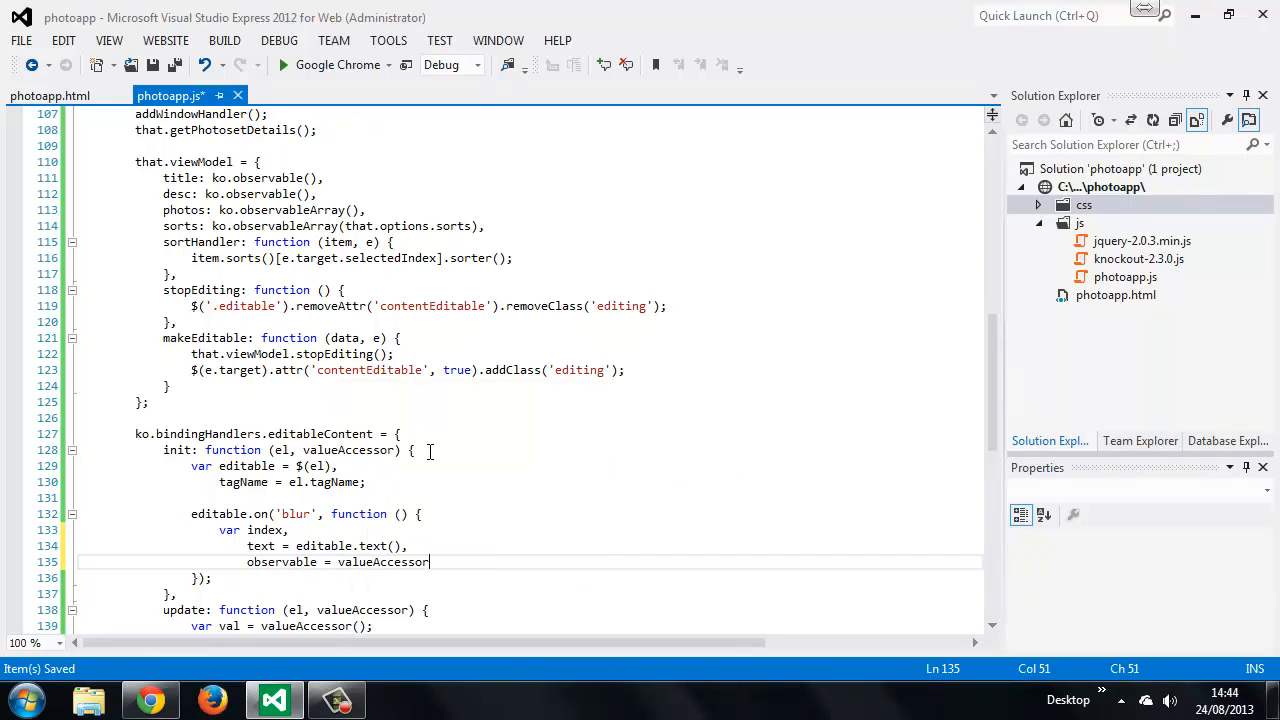
type("();")
type("if")
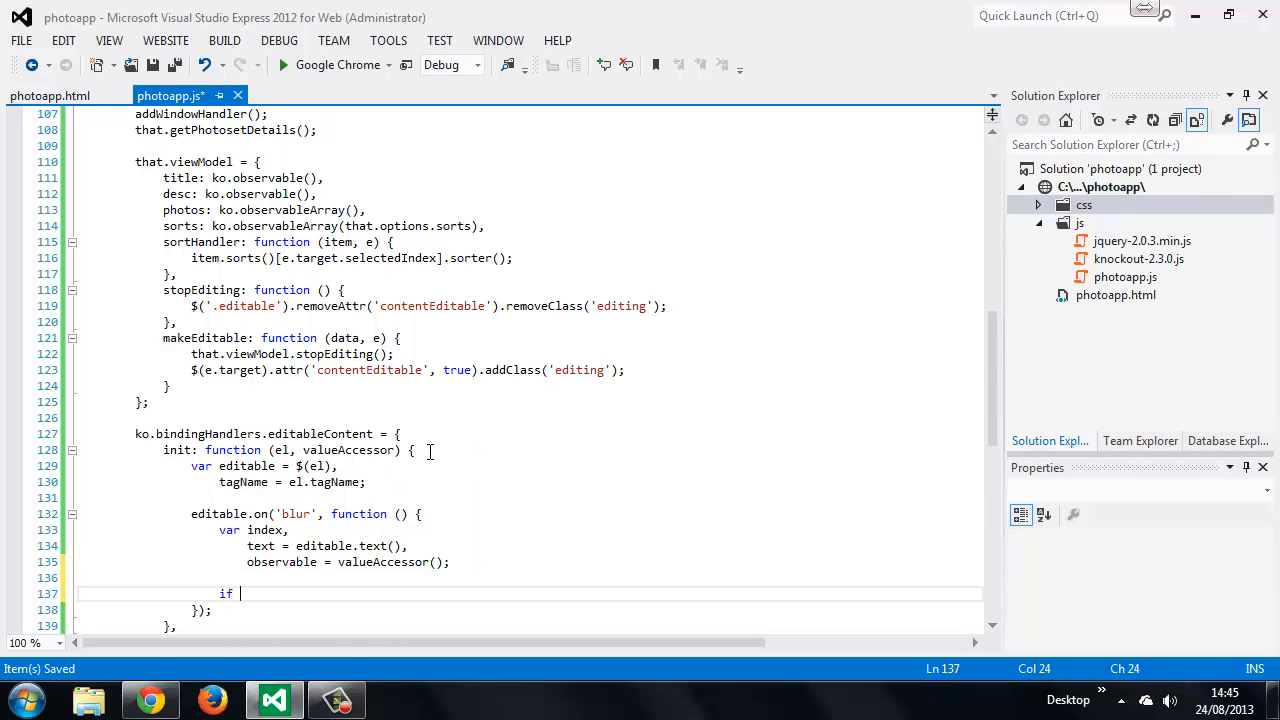
- Call observable(text) when tagName !== 'SPAN', then start an else branch
type("(tagName")
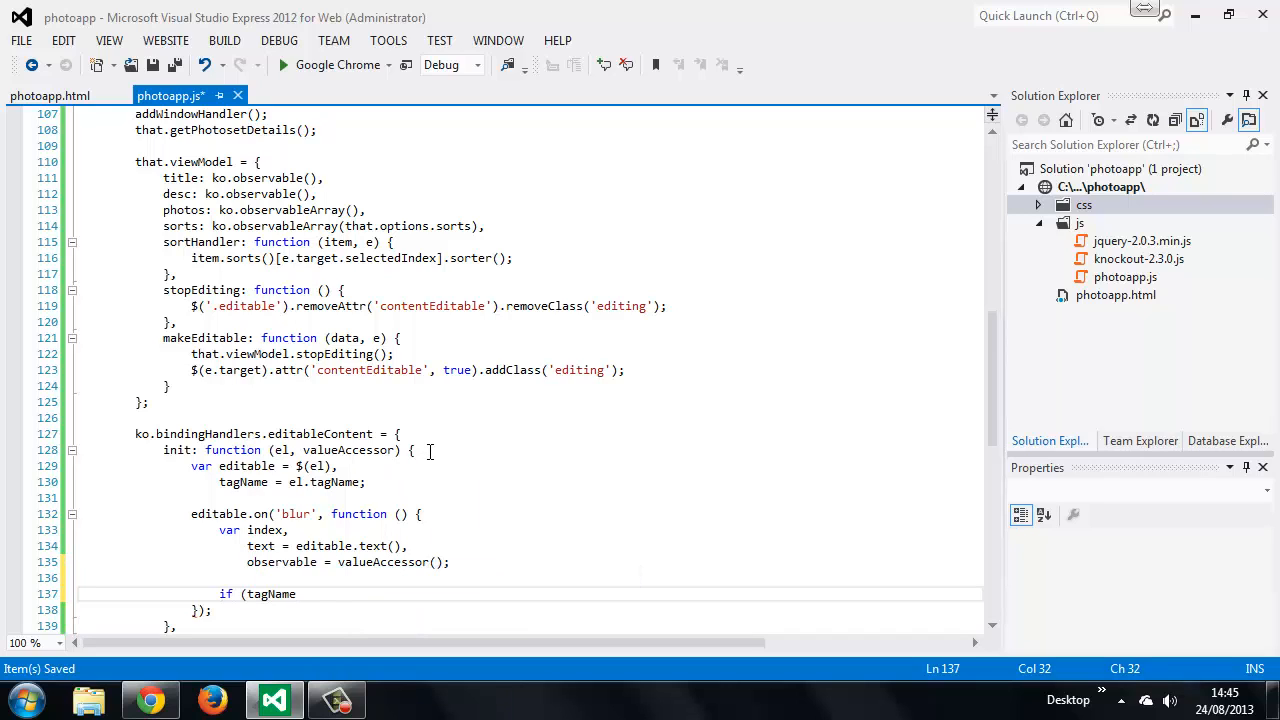
type("!")
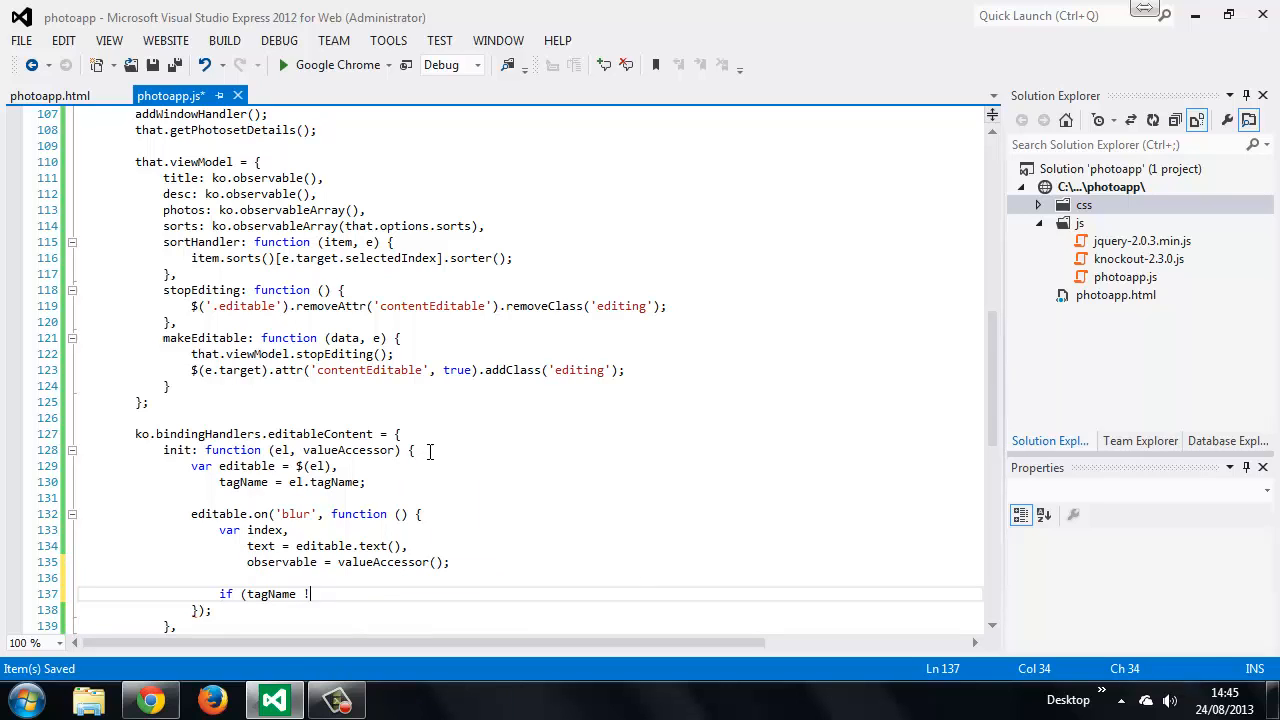
type("==")
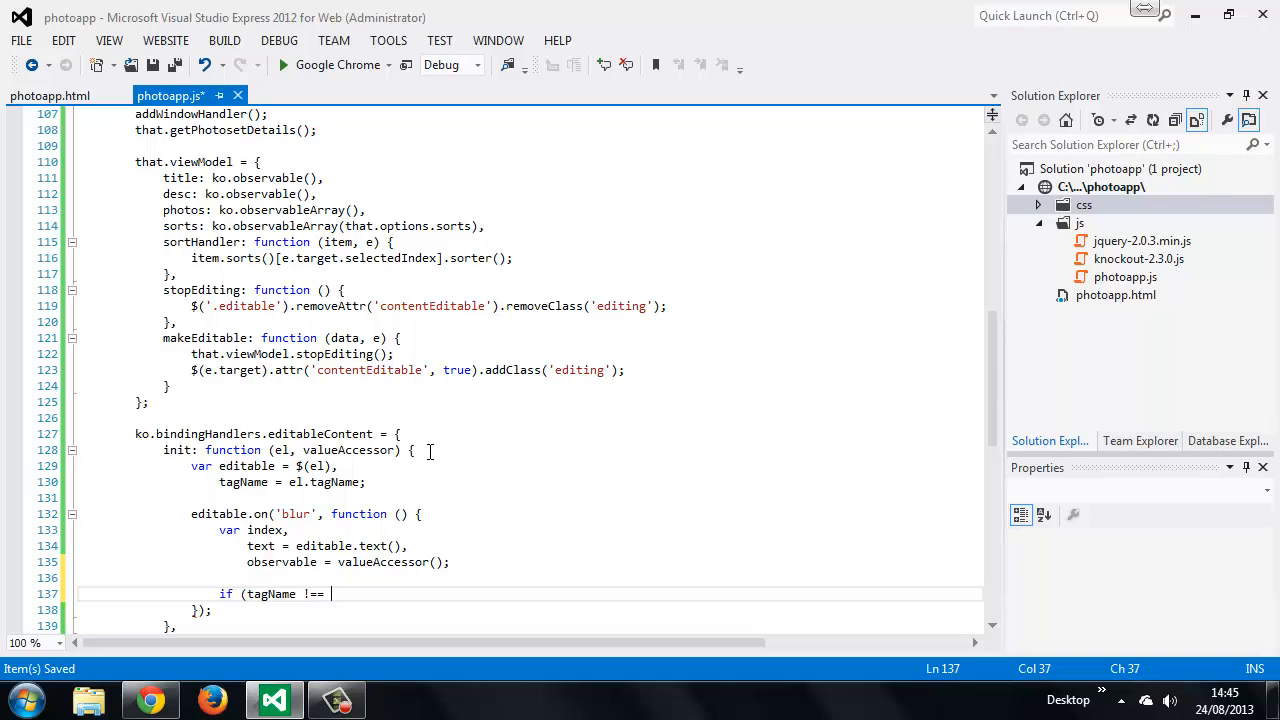
type("'SPAN'")
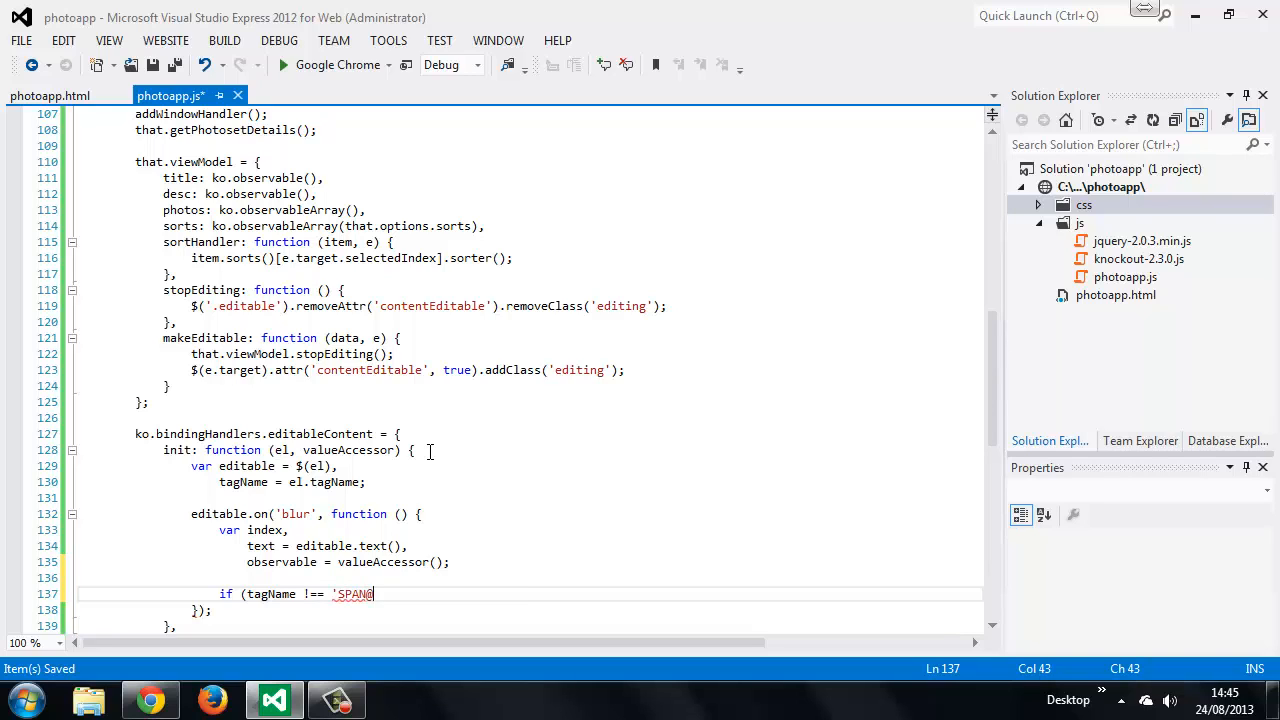
type("') {")
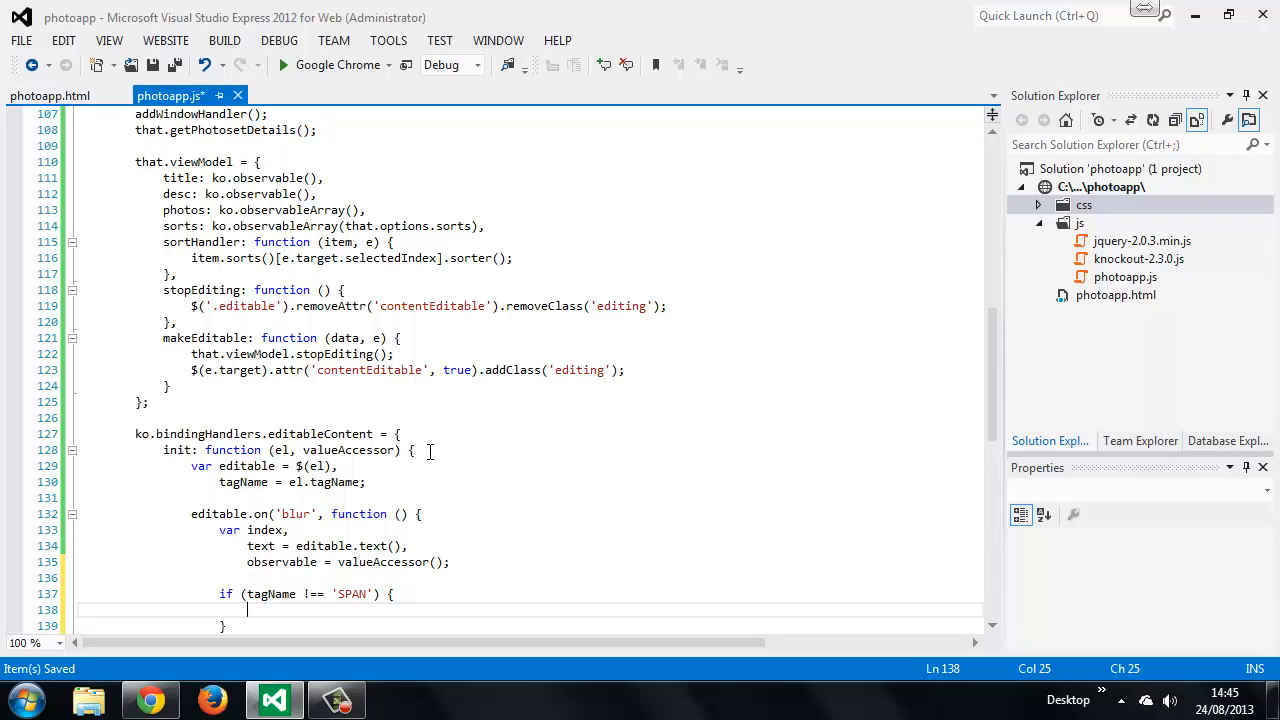
type("observable(text);")
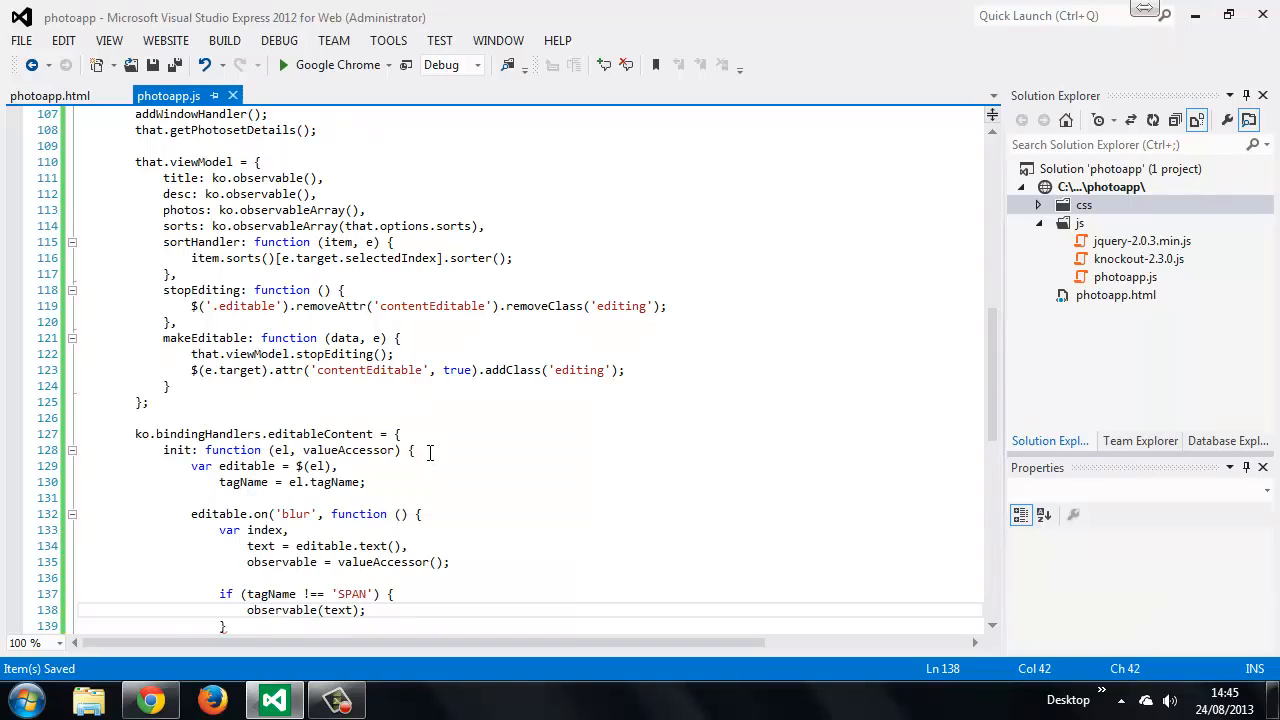
type("e")
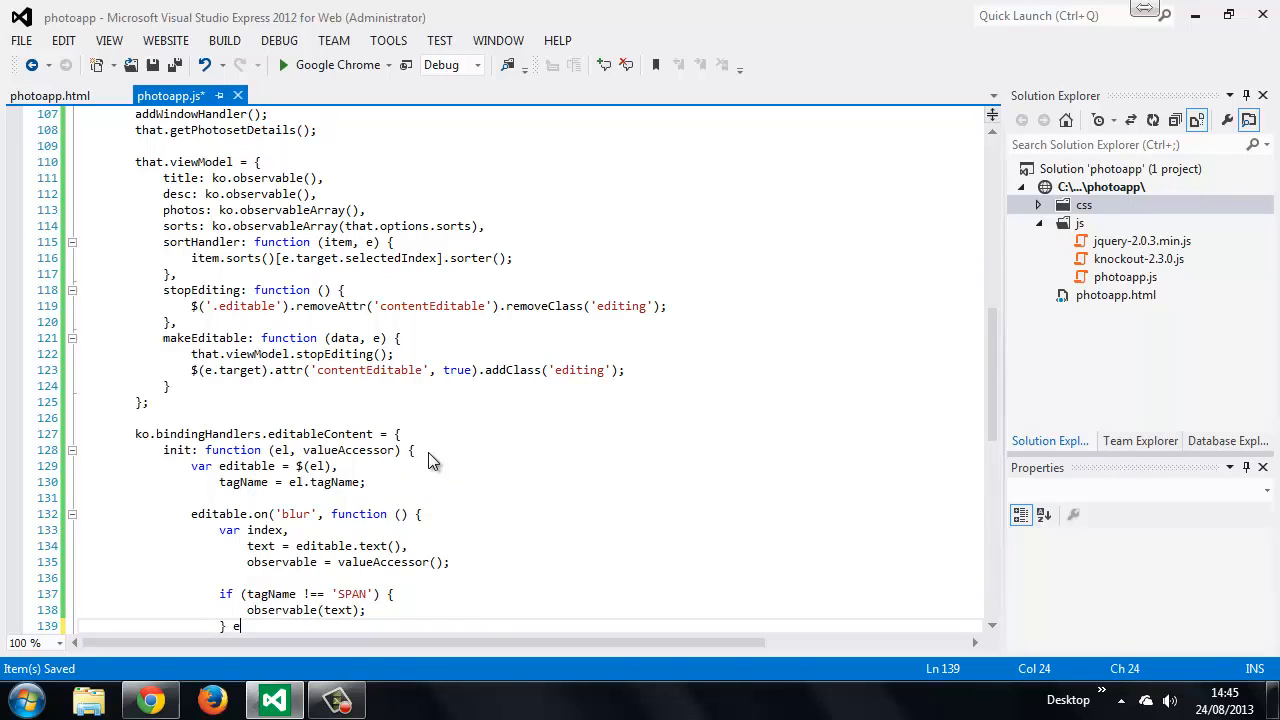
type("lse {")
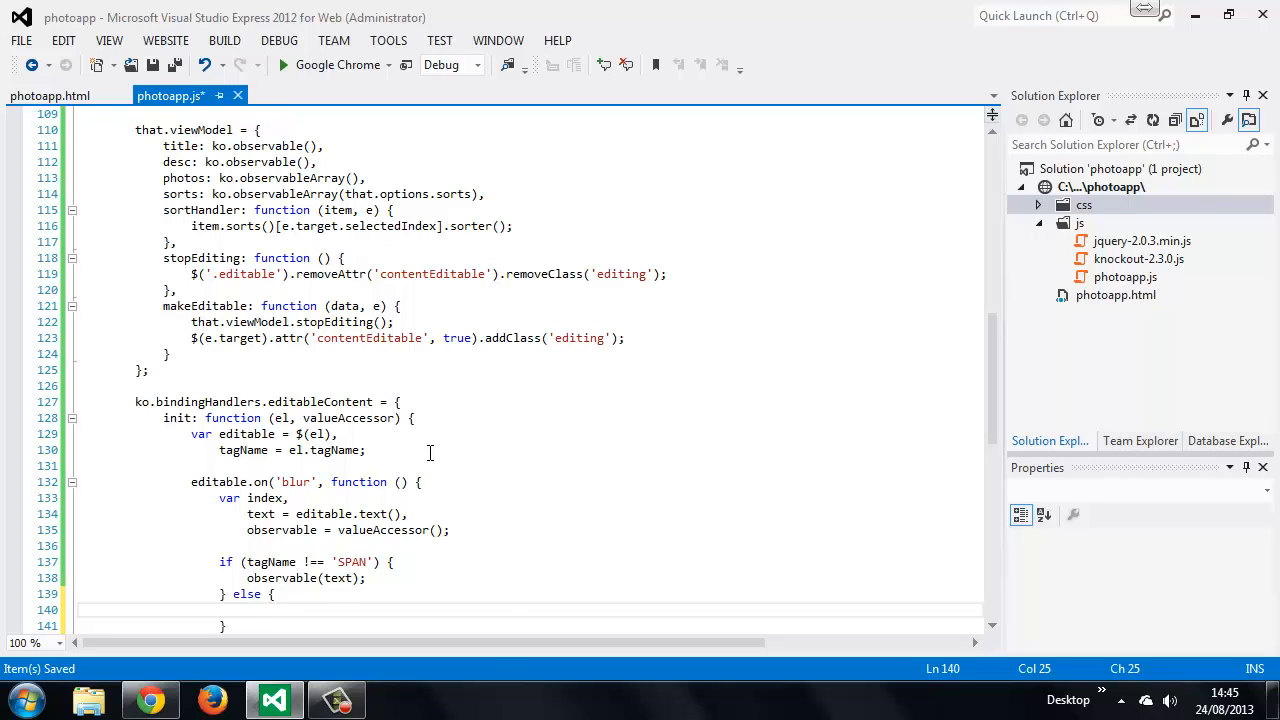
- Set index = editable.closest('figure').index() in the else branch
type("idex")
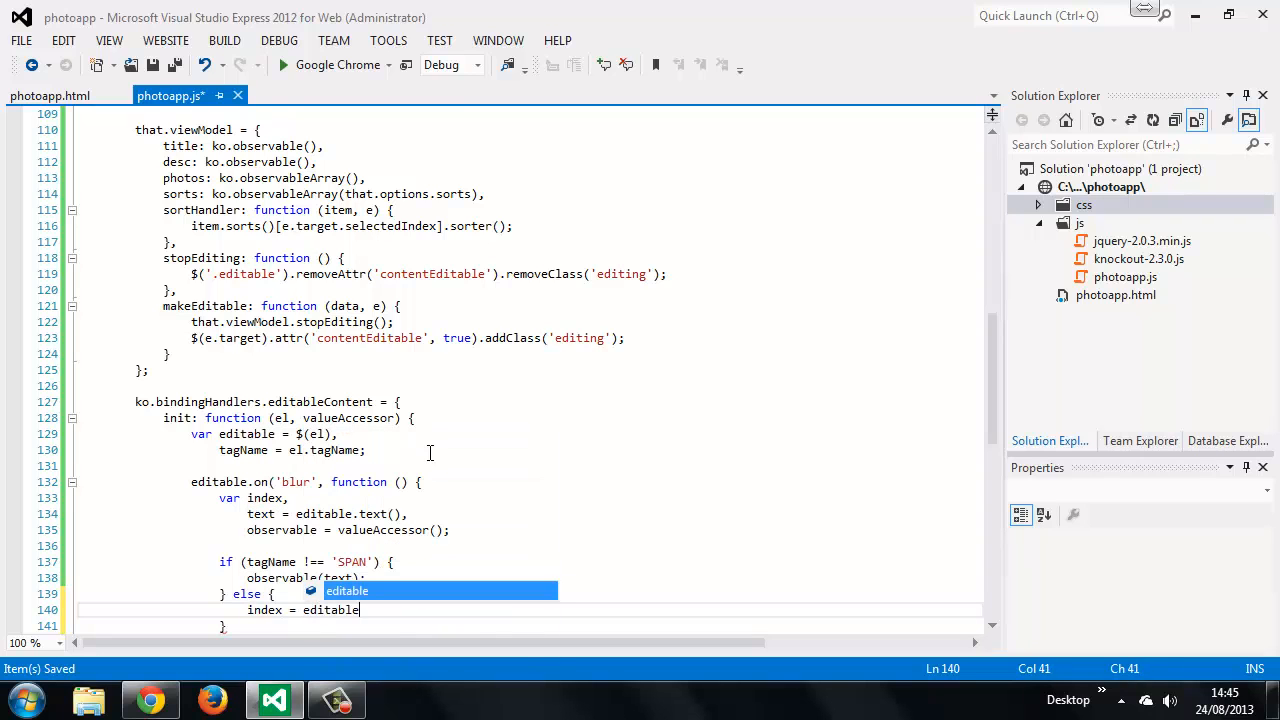
type(".closest(")
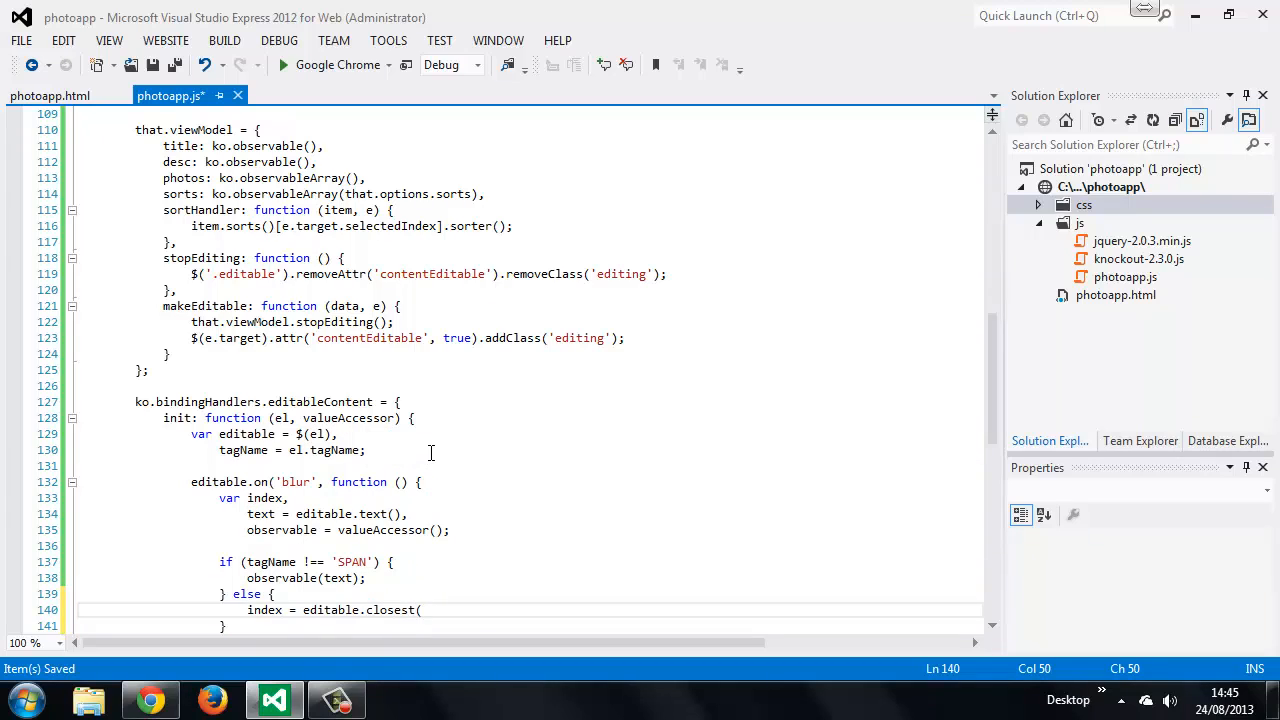
type("'figure'")
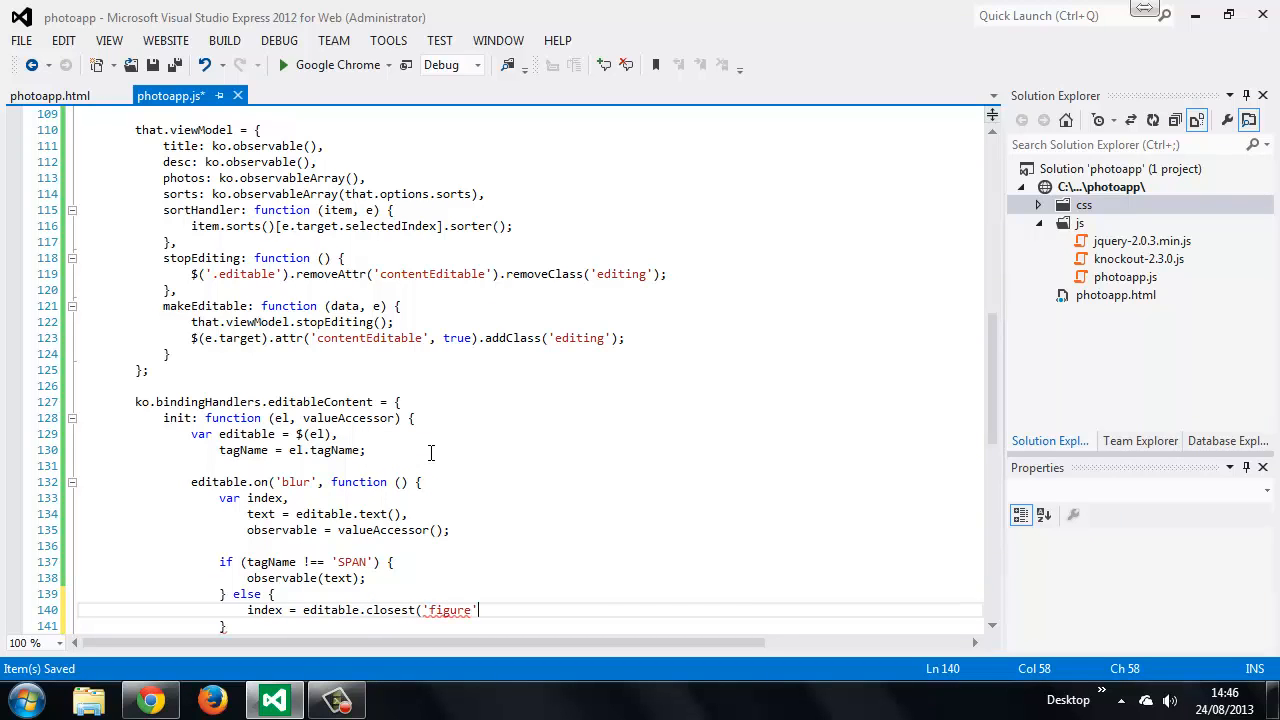
type(".index")
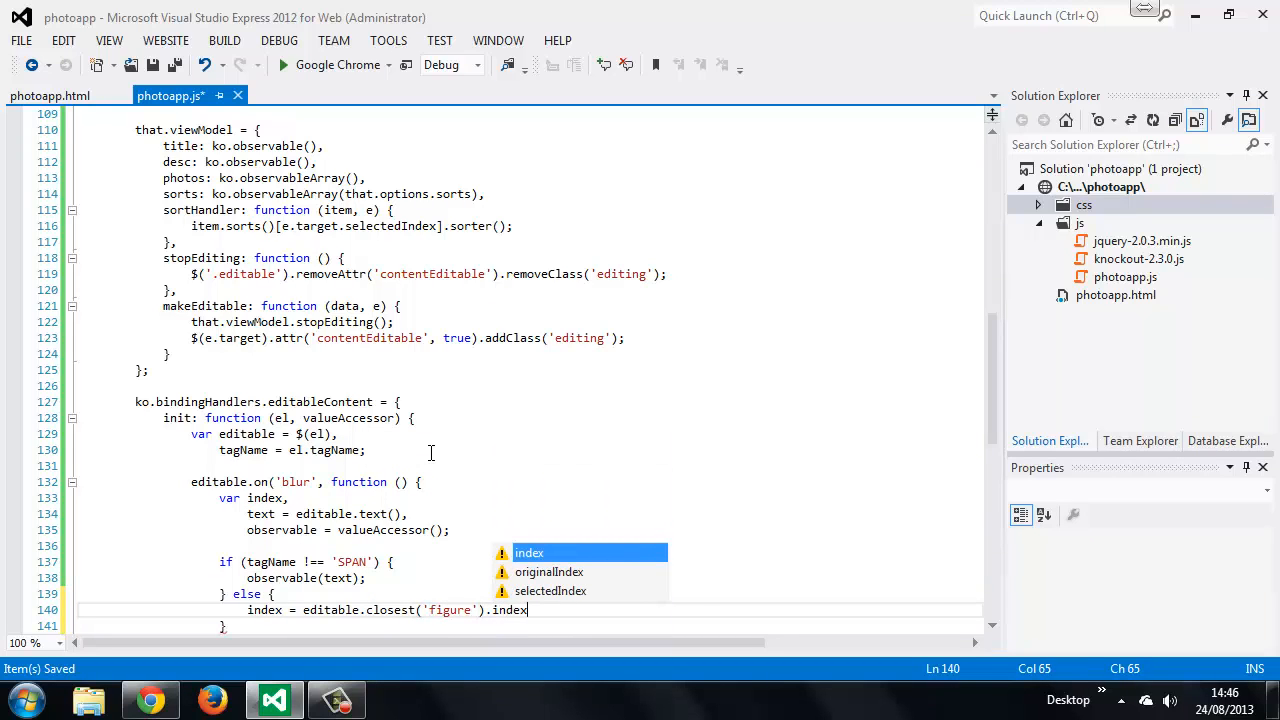
type("()")
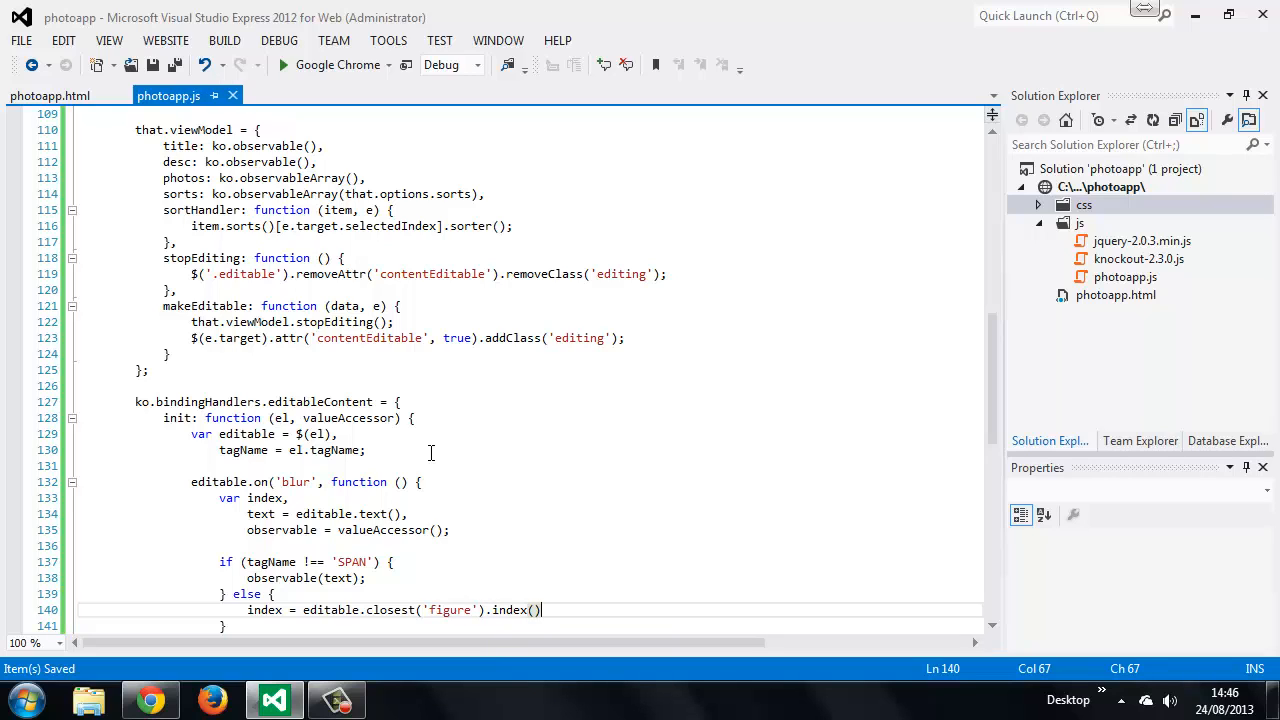
key("enter")
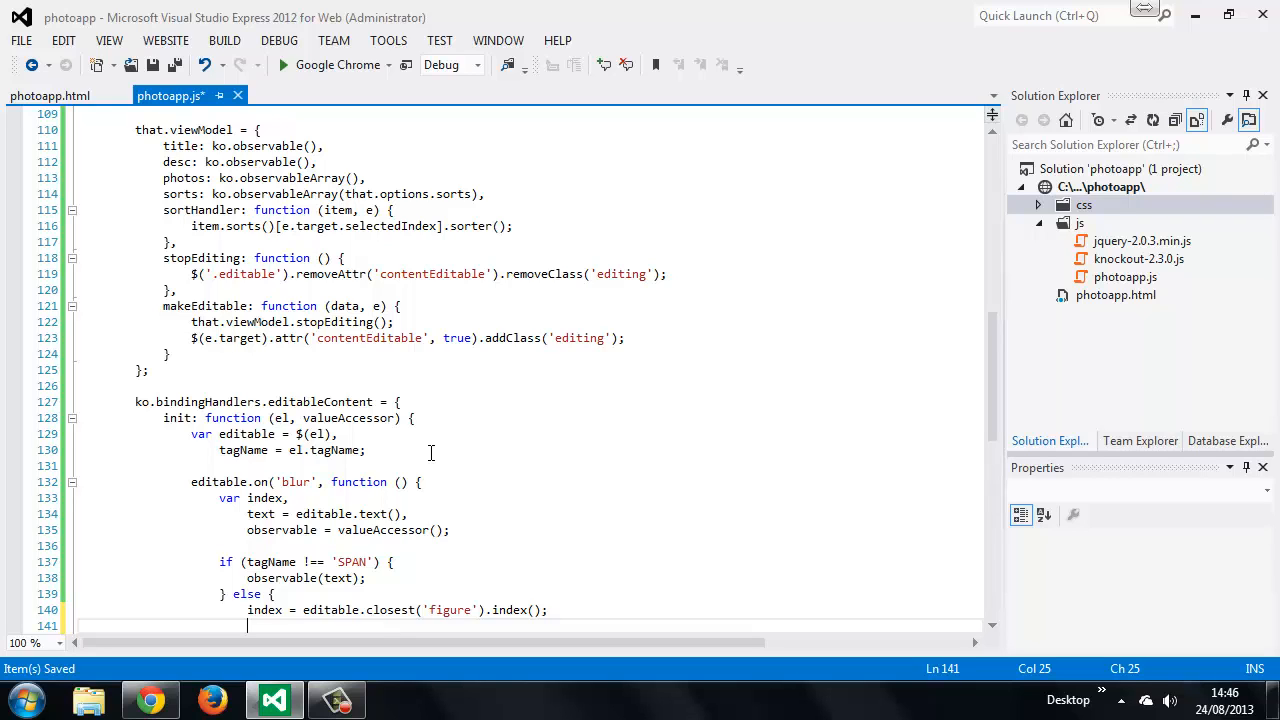
- Assign text to that.viewModel.photos()[index].title
type("that.viewMod")
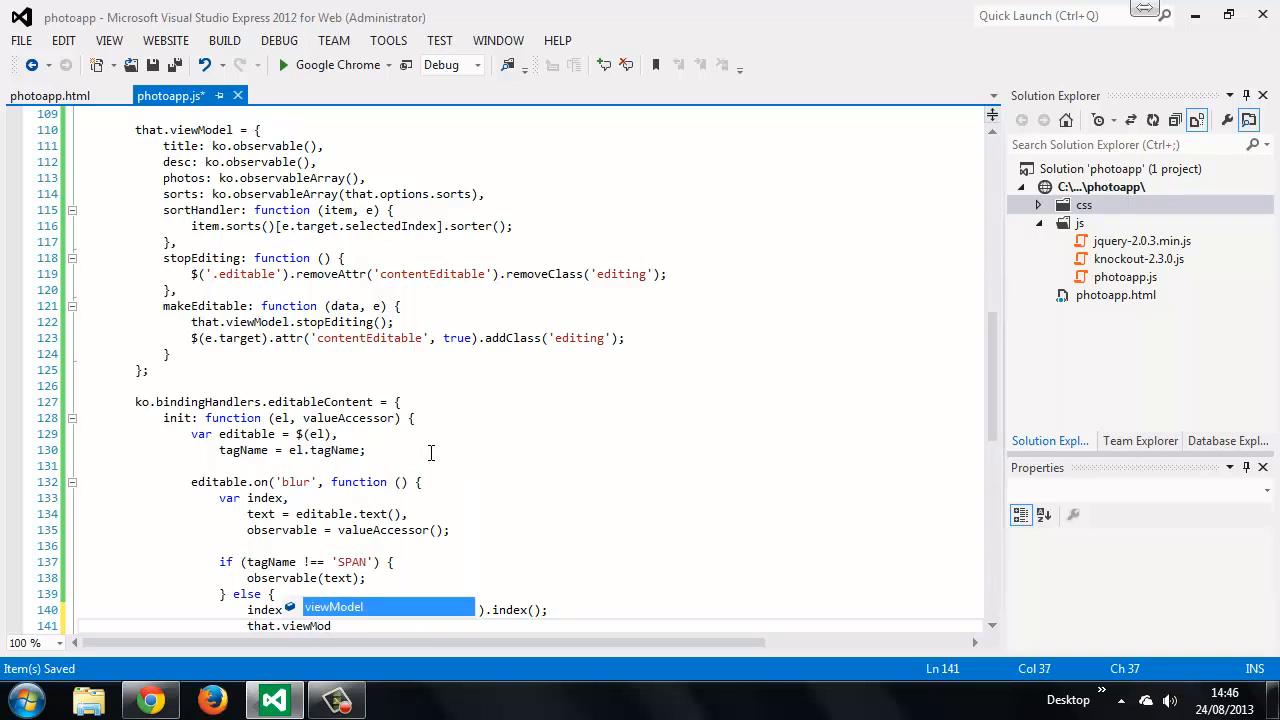
type("photos(")
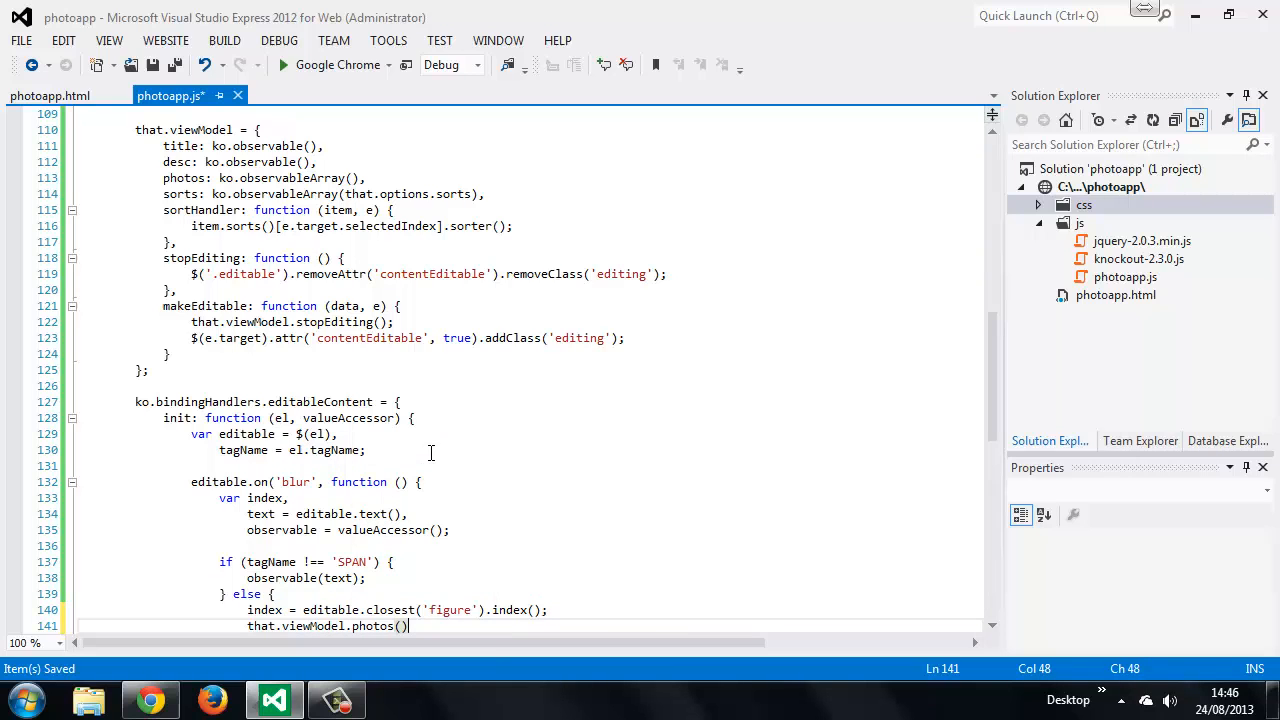
type("[index]")
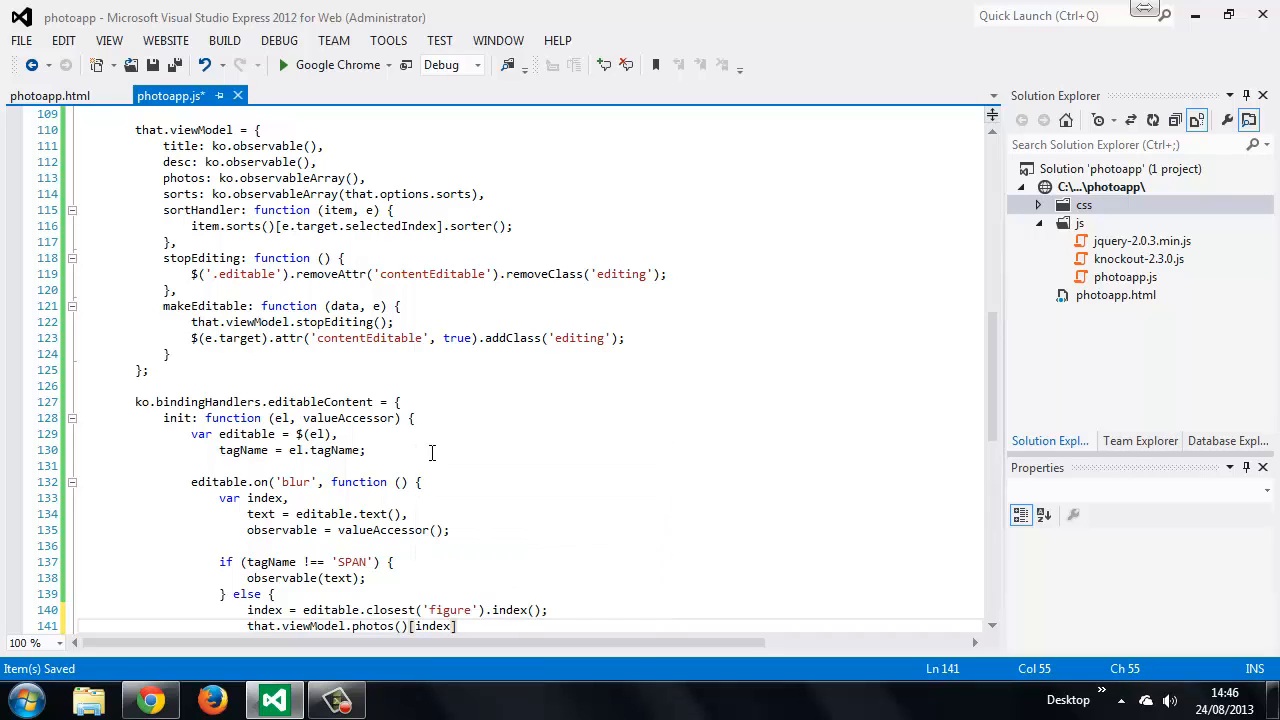
type(".title")
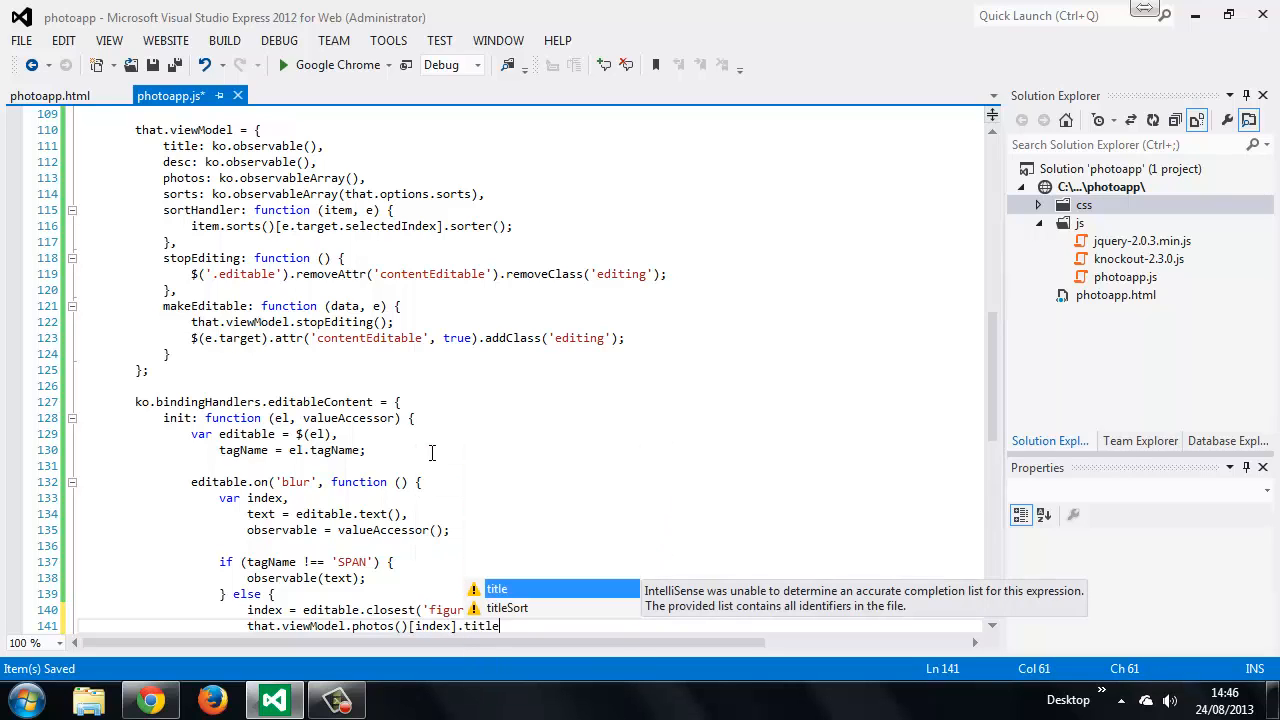
type("= text;")
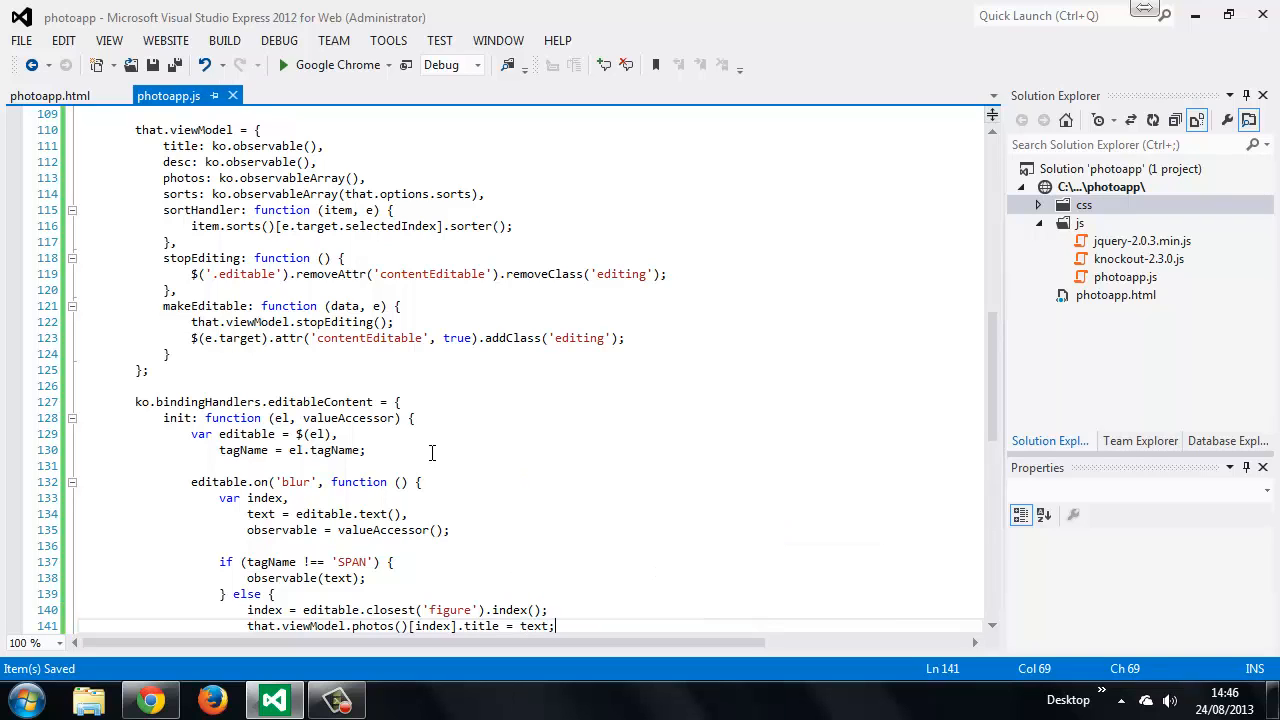
scroll("down", 3)
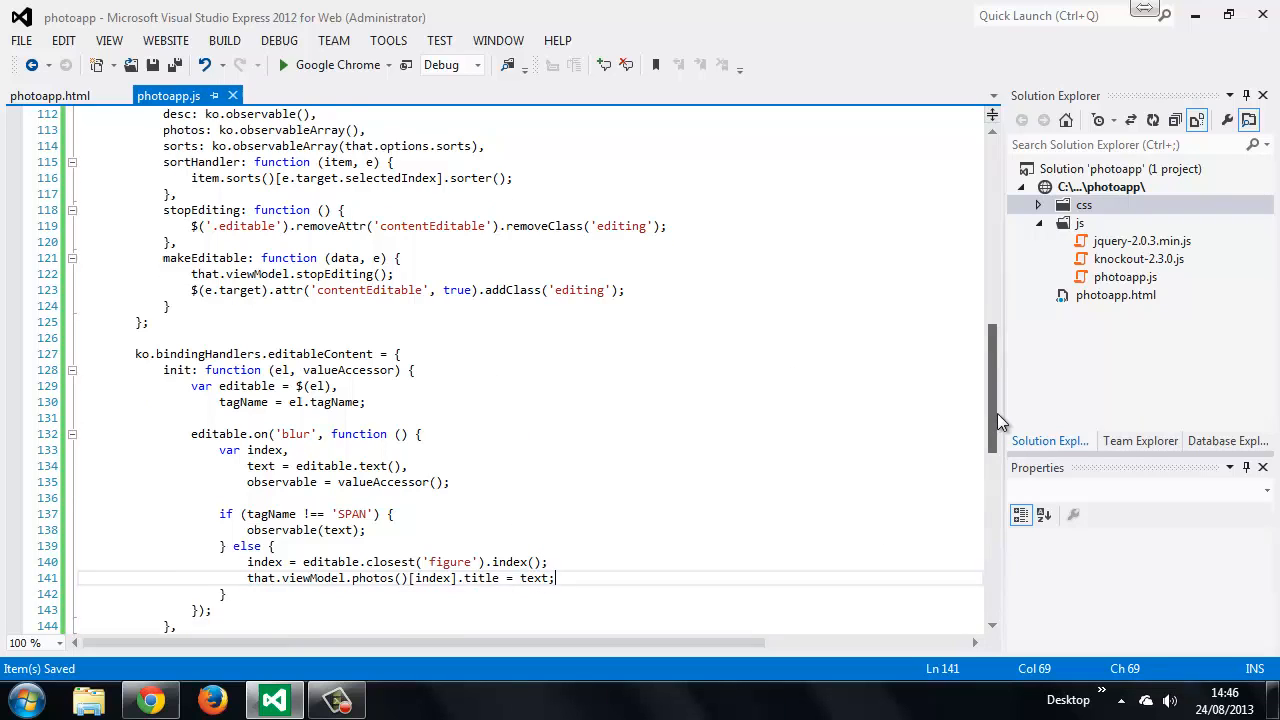
scroll("down", 3)
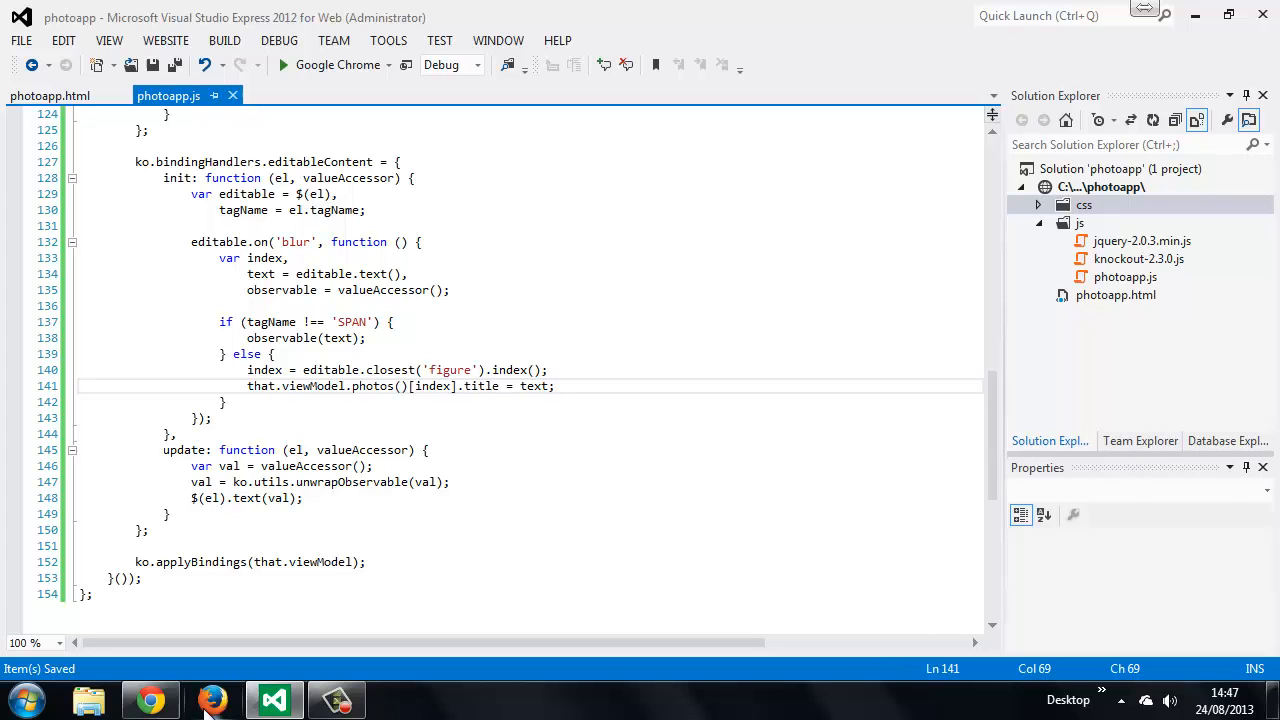
left_click(149, 699)
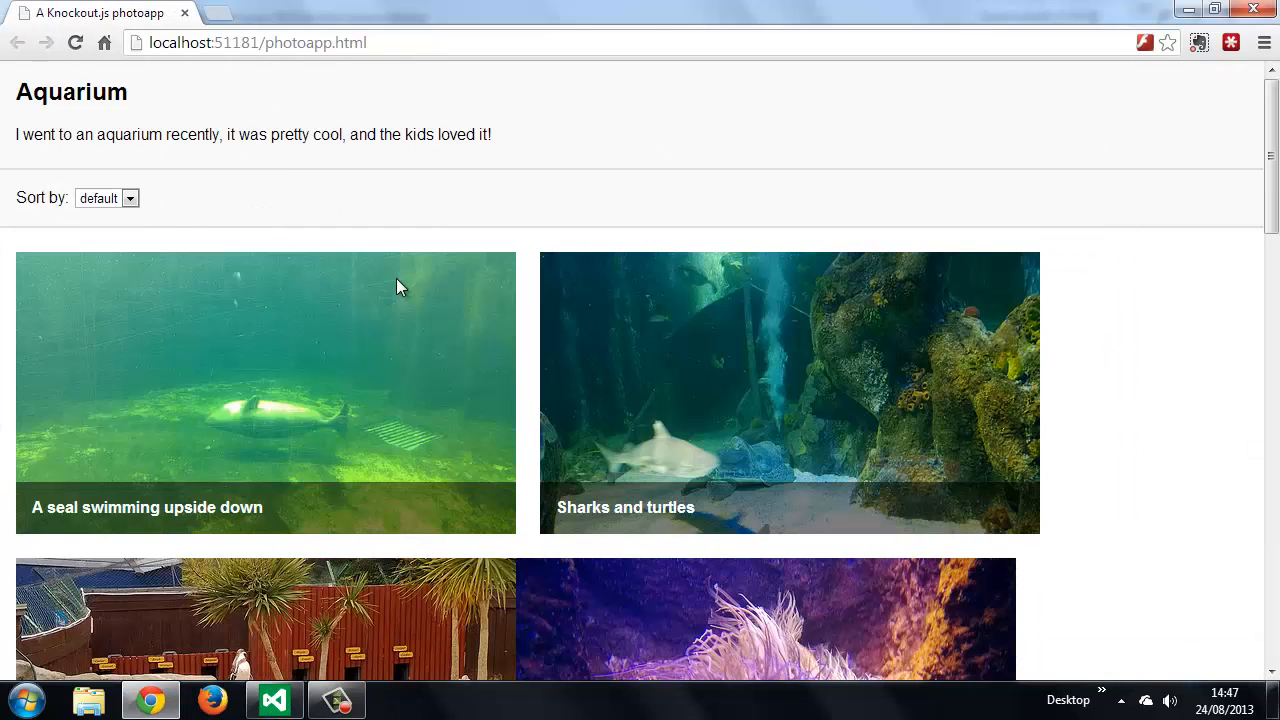
left_click(107, 197)
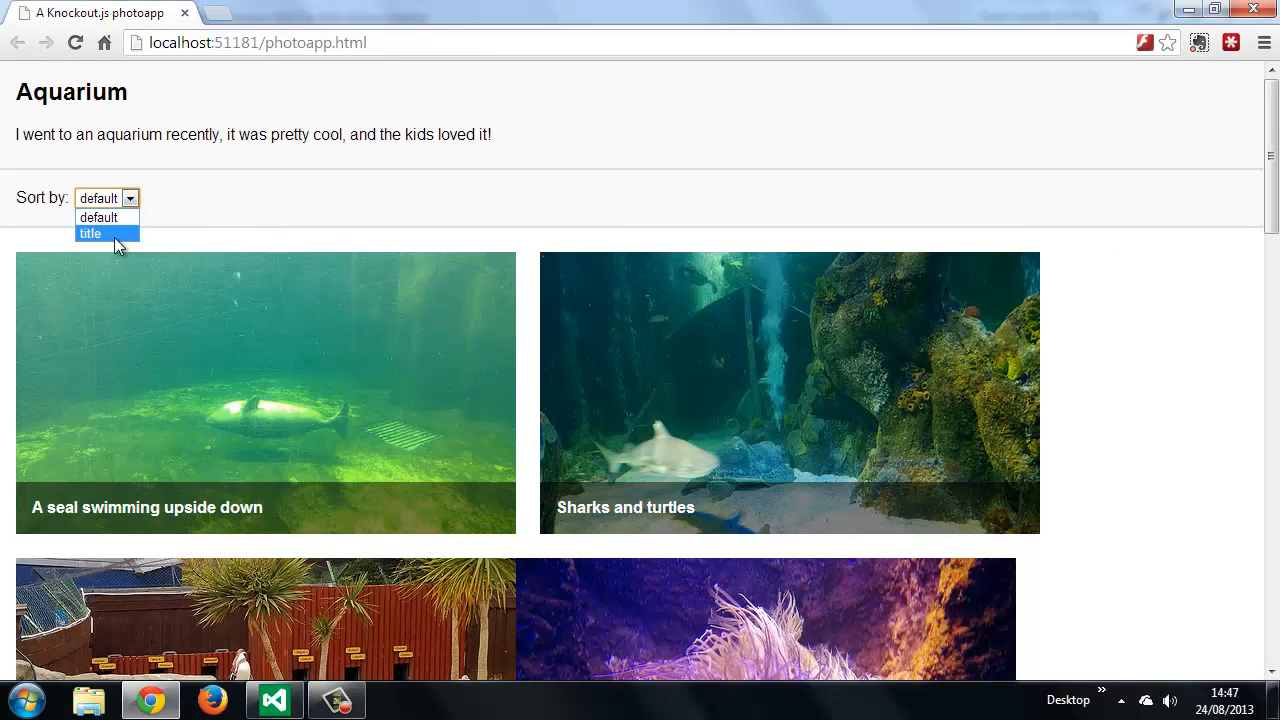
left_click(90, 233)
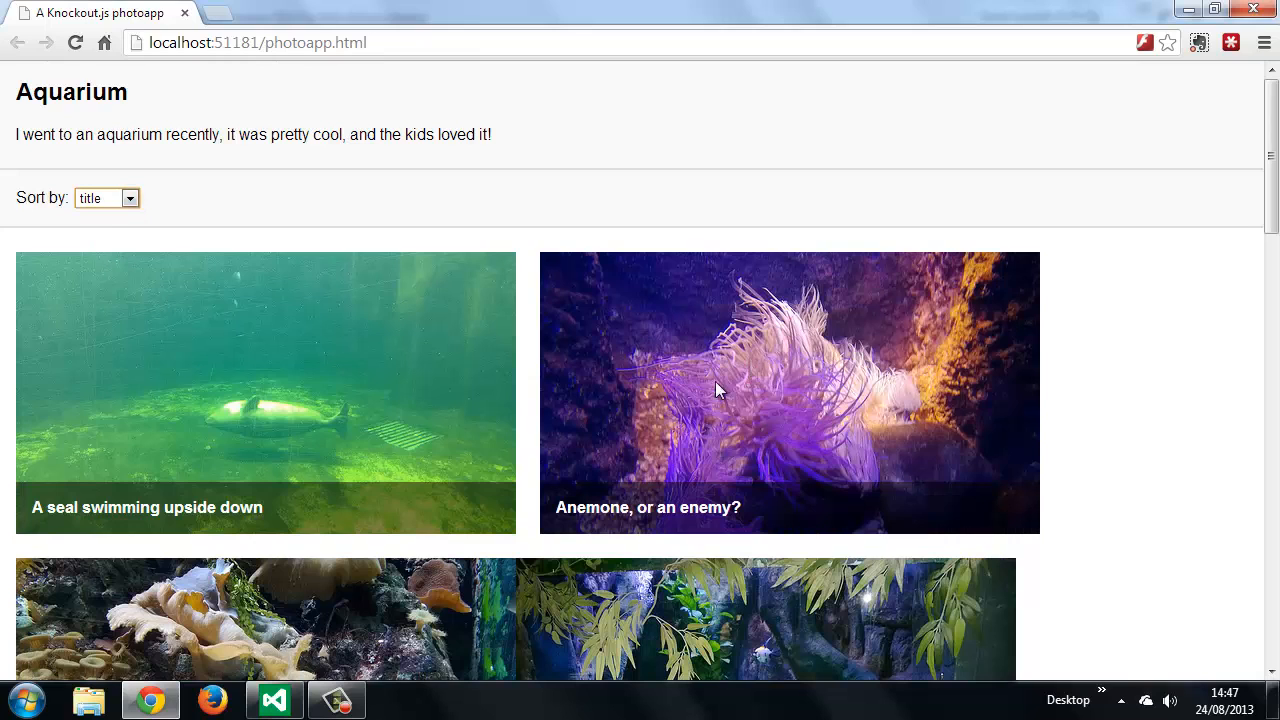
mouse_move(110, 187)
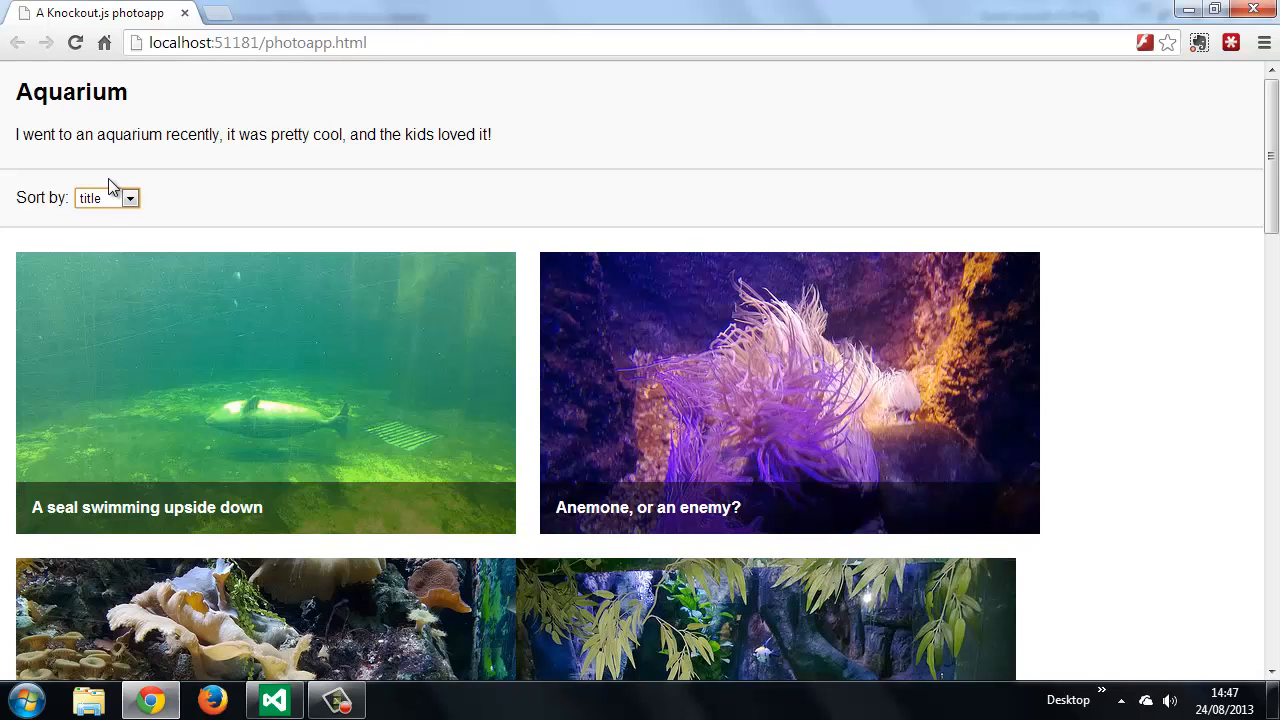
left_click(105, 197)
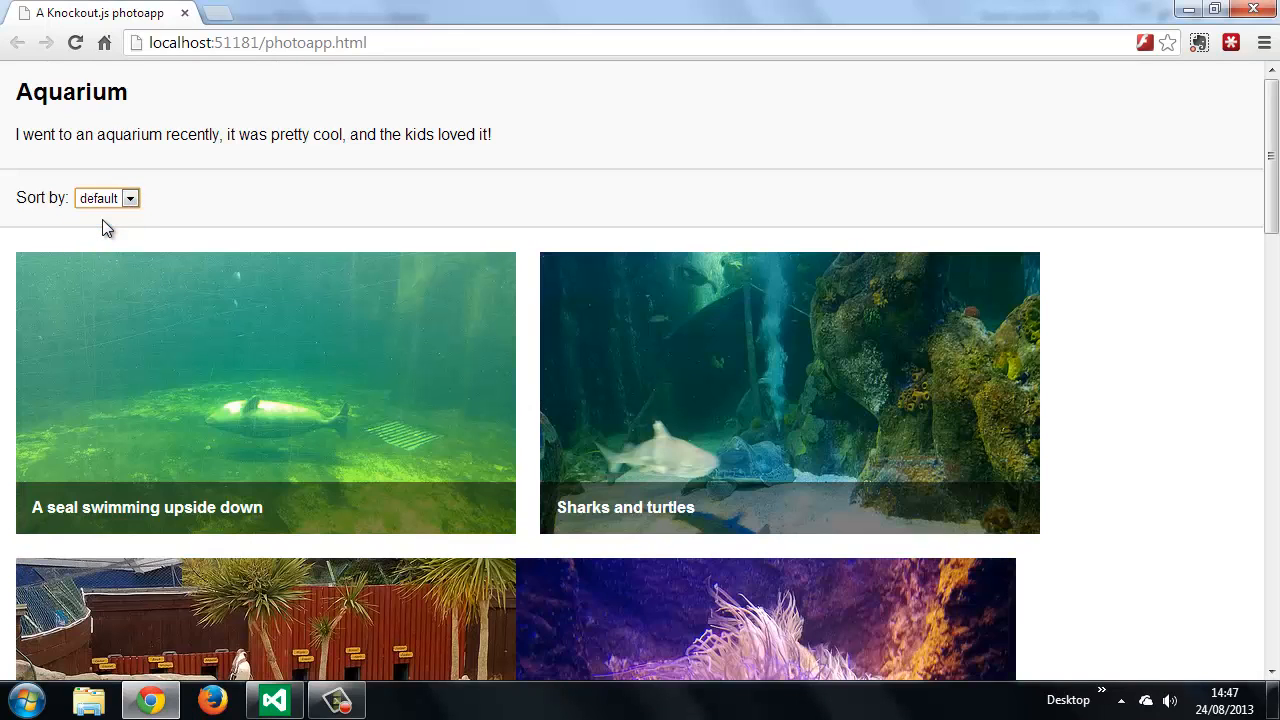
- Scroll down to the anemone photo and edit its caption
scroll("down", 3)
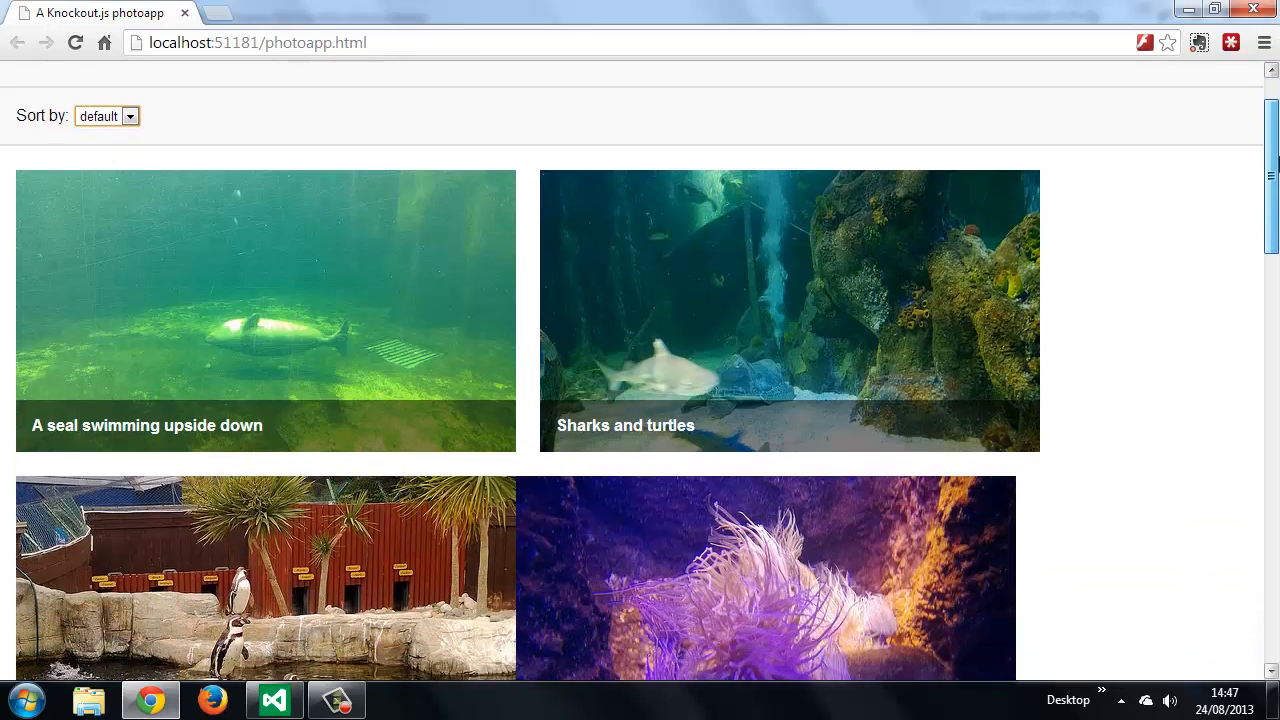
scroll("down", 3)
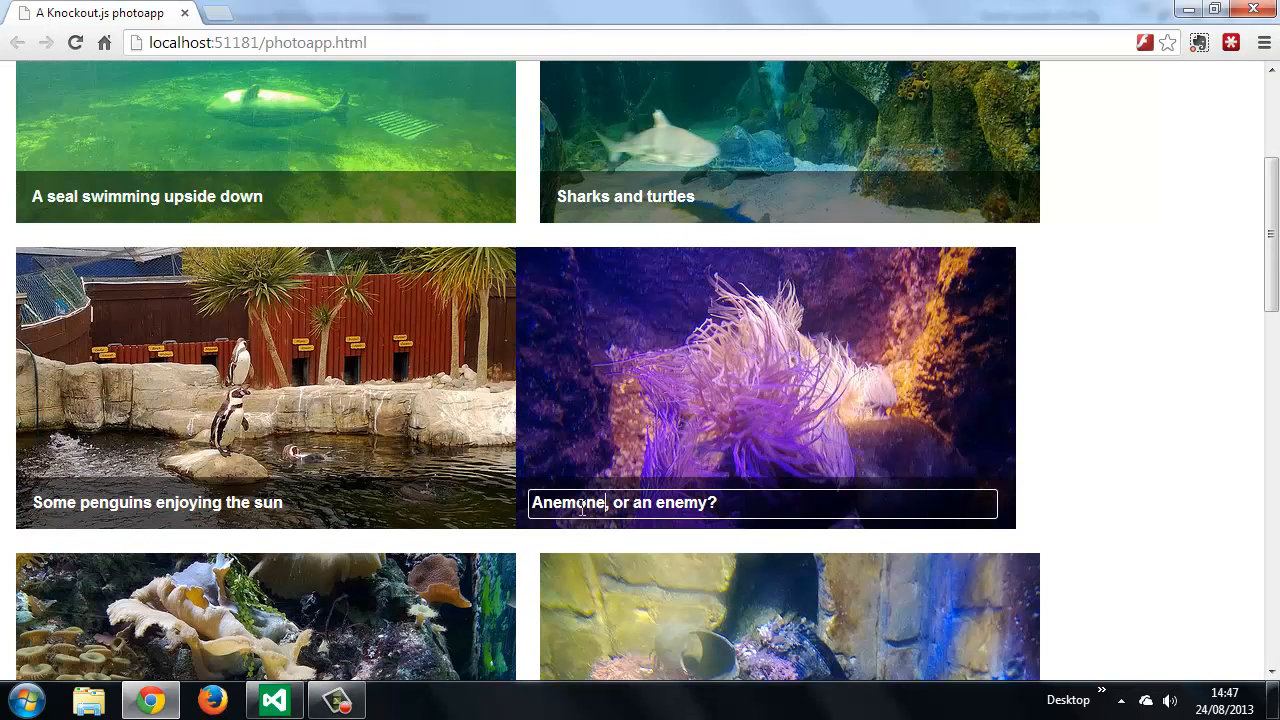
type("z")
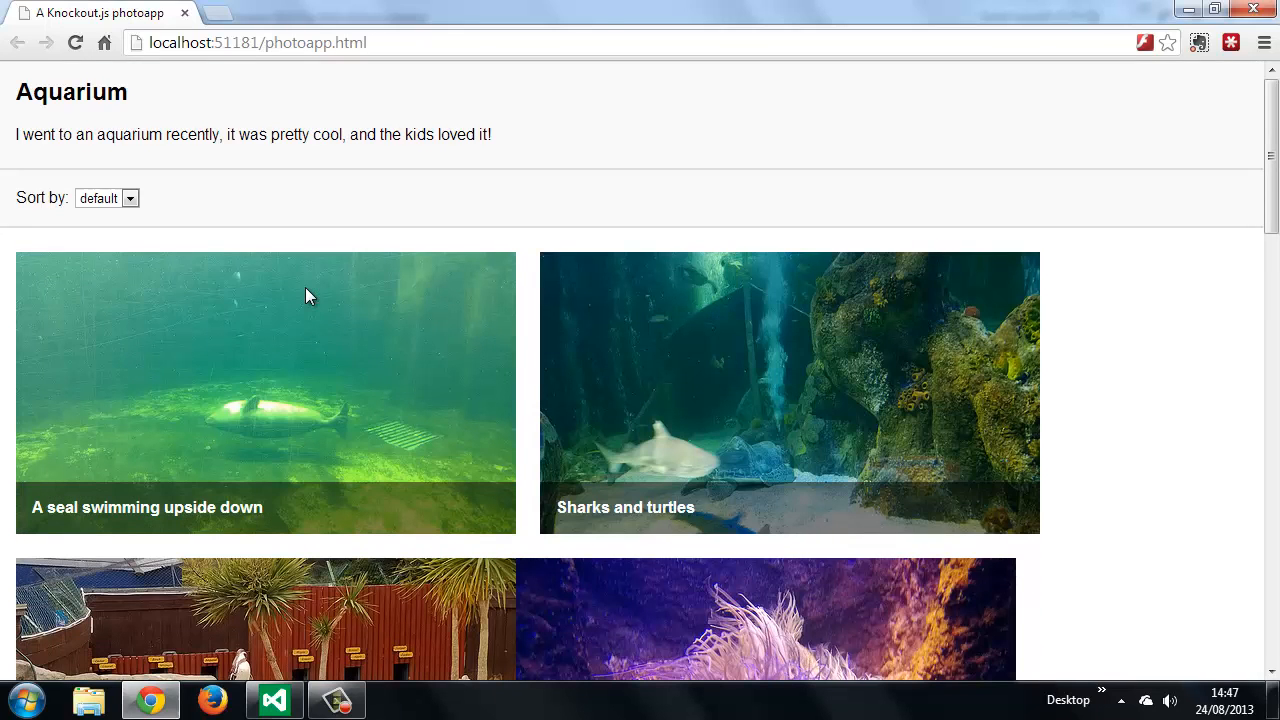
- Re-sort the photos by title and scroll through the alphabetical results
left_click(107, 197)
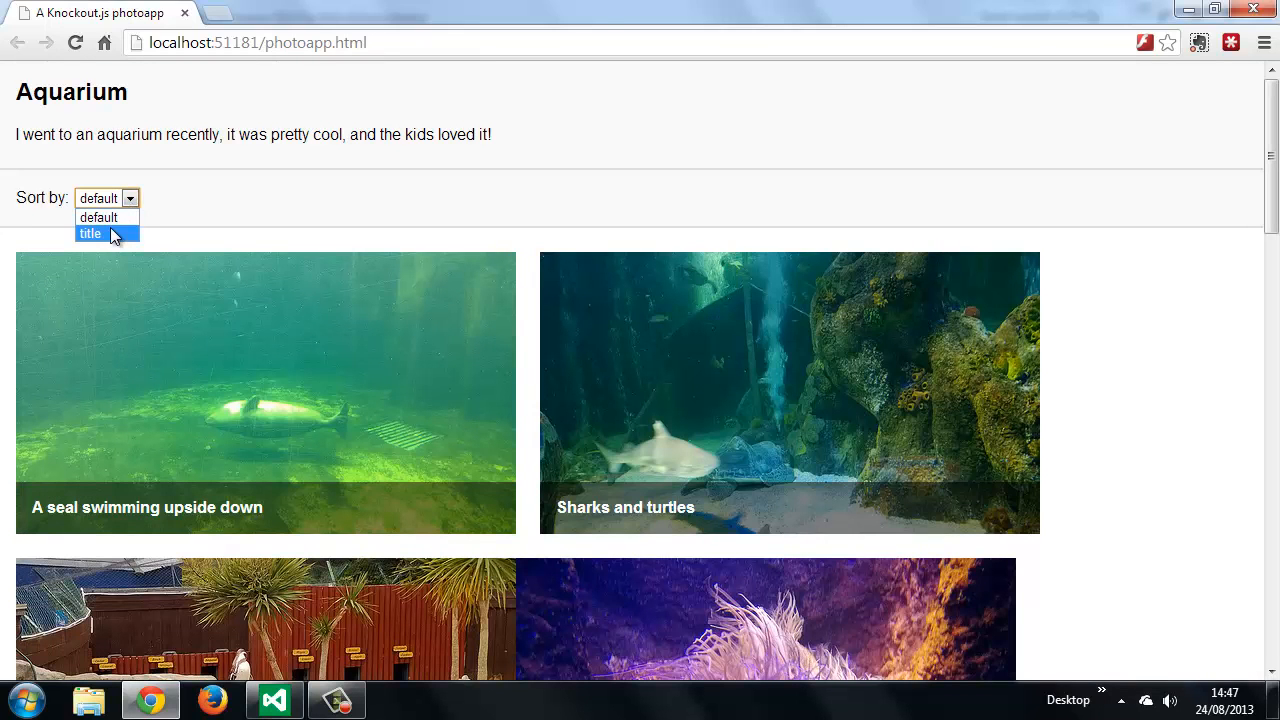
left_click(90, 233)
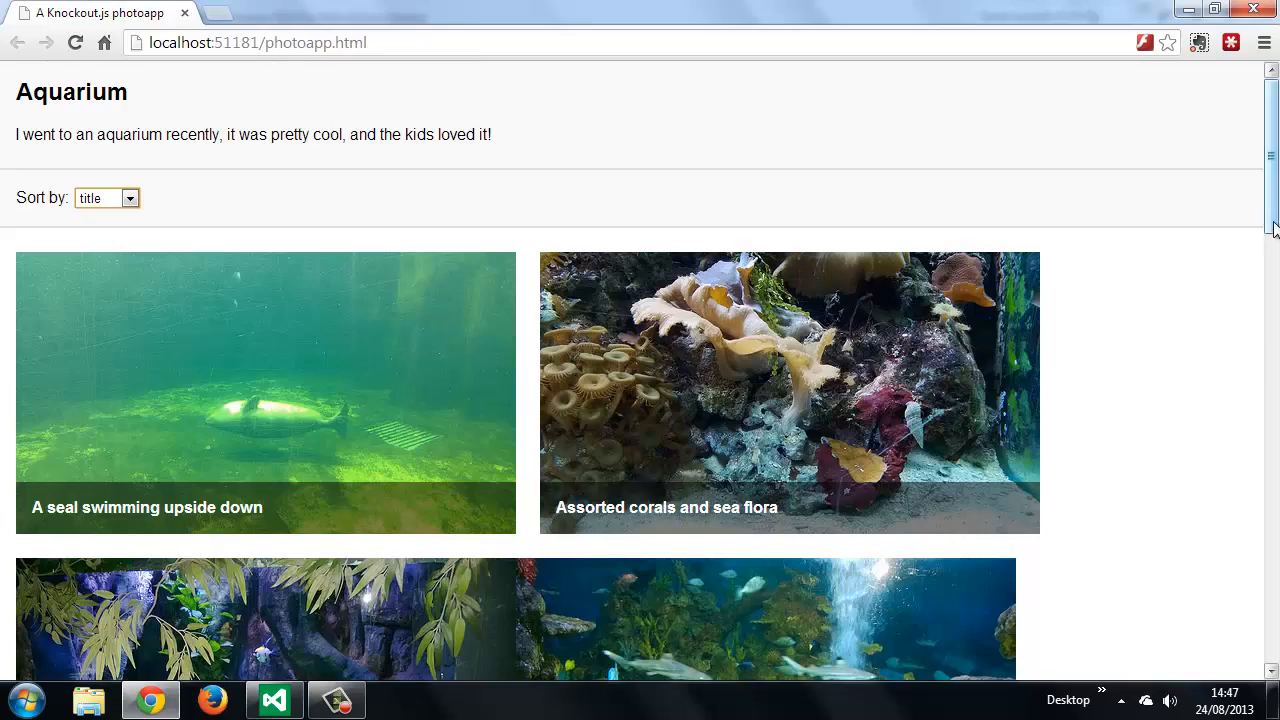
scroll("down", 3)
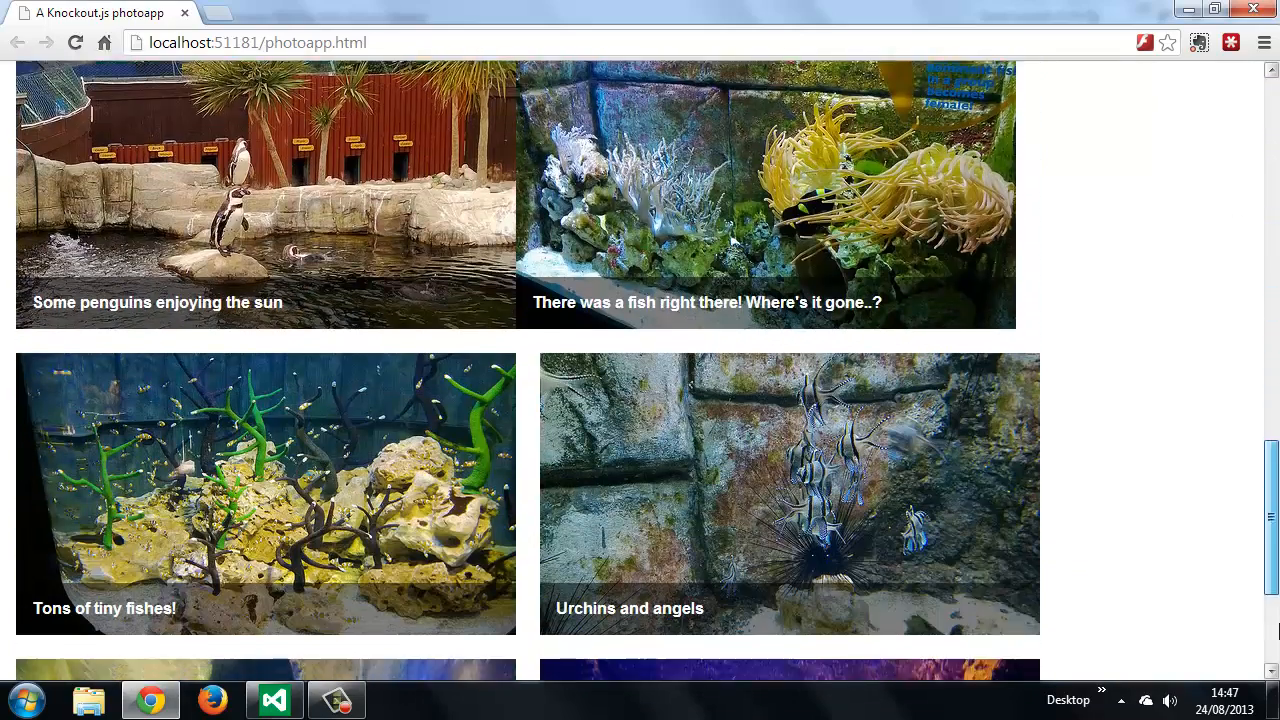